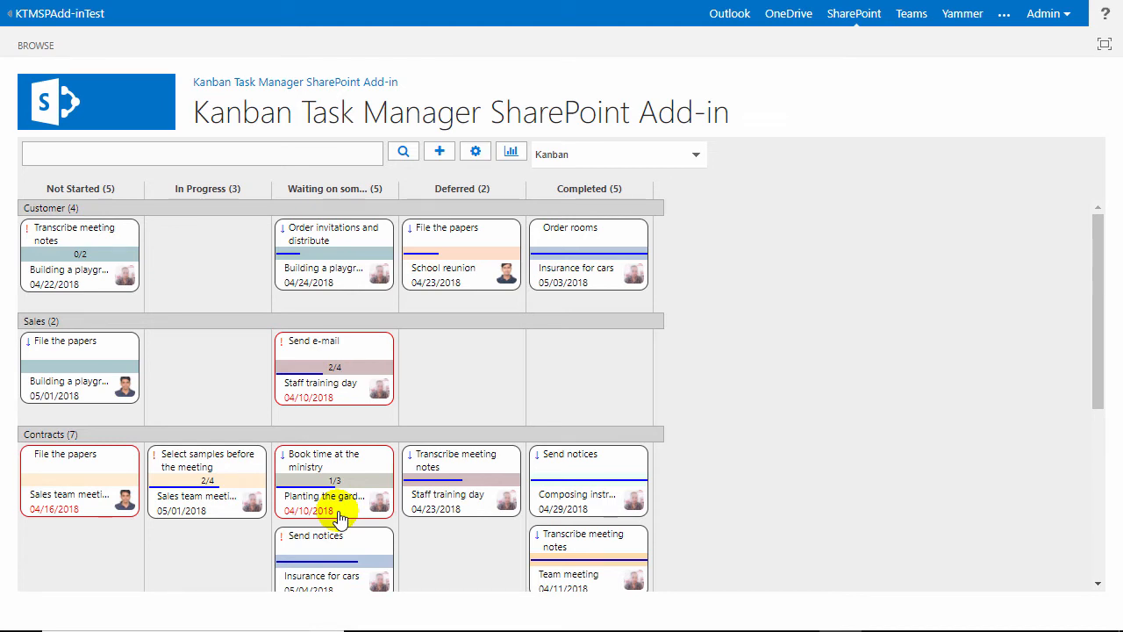
mouse_move(61, 190)
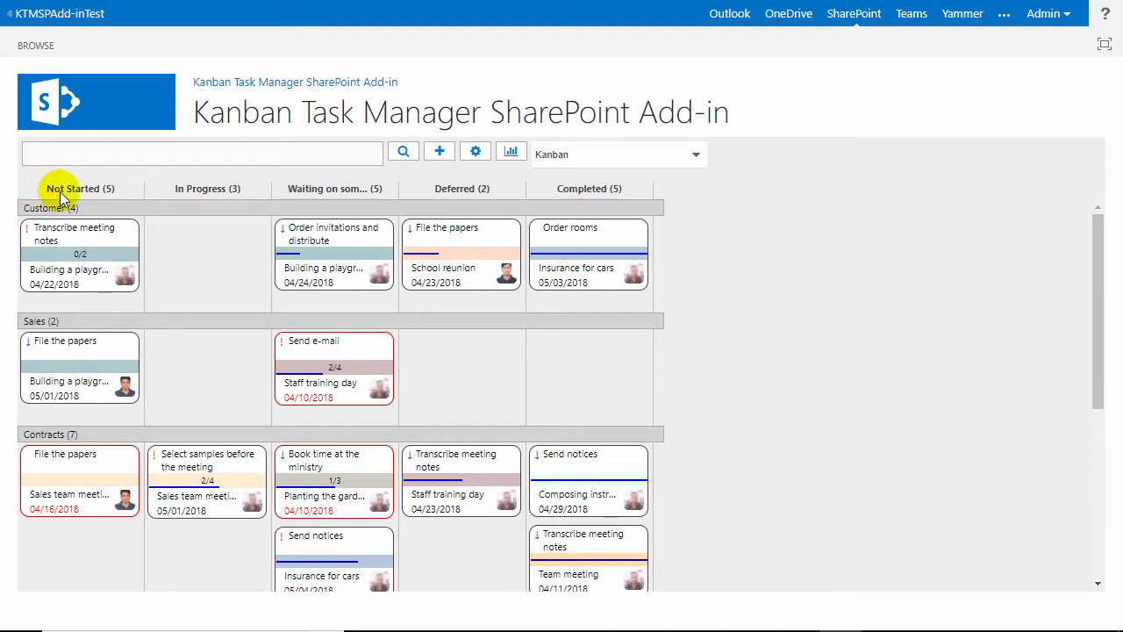
mouse_move(560, 196)
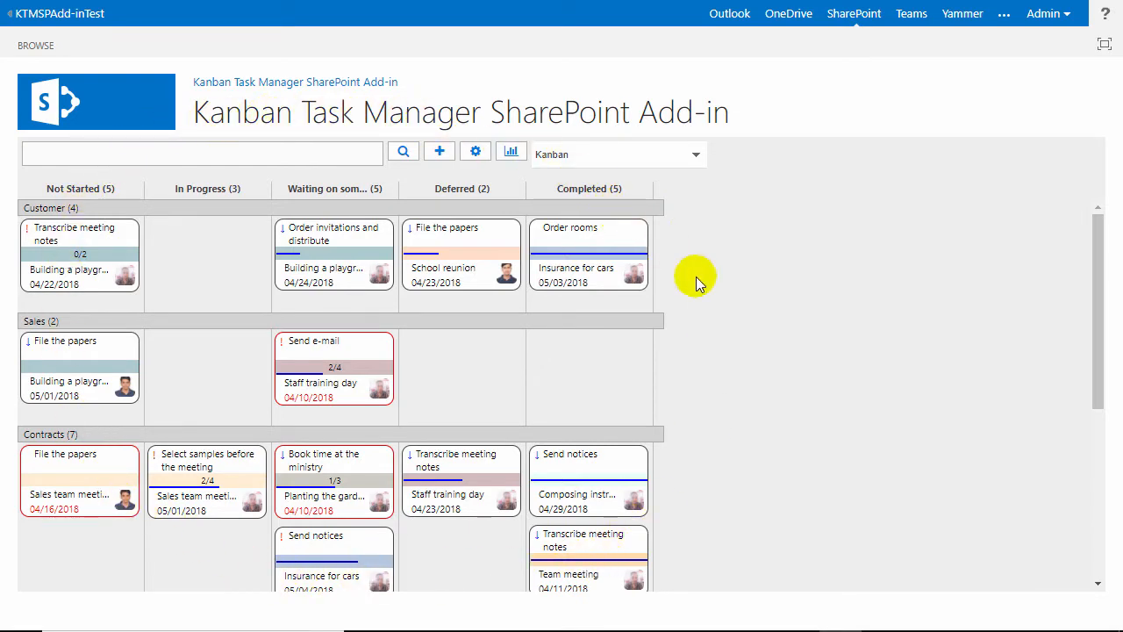
- Drag 'File the papers' into Contracts In Progress, then select the 'Send e-mail' card
scroll("down", 3)
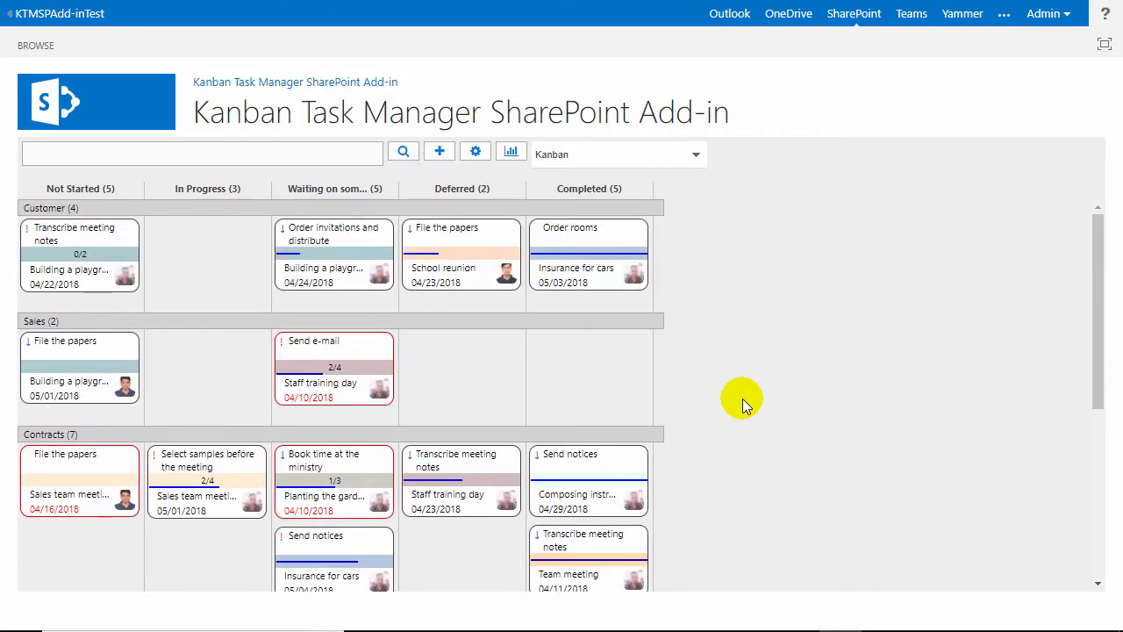
mouse_move(383, 419)
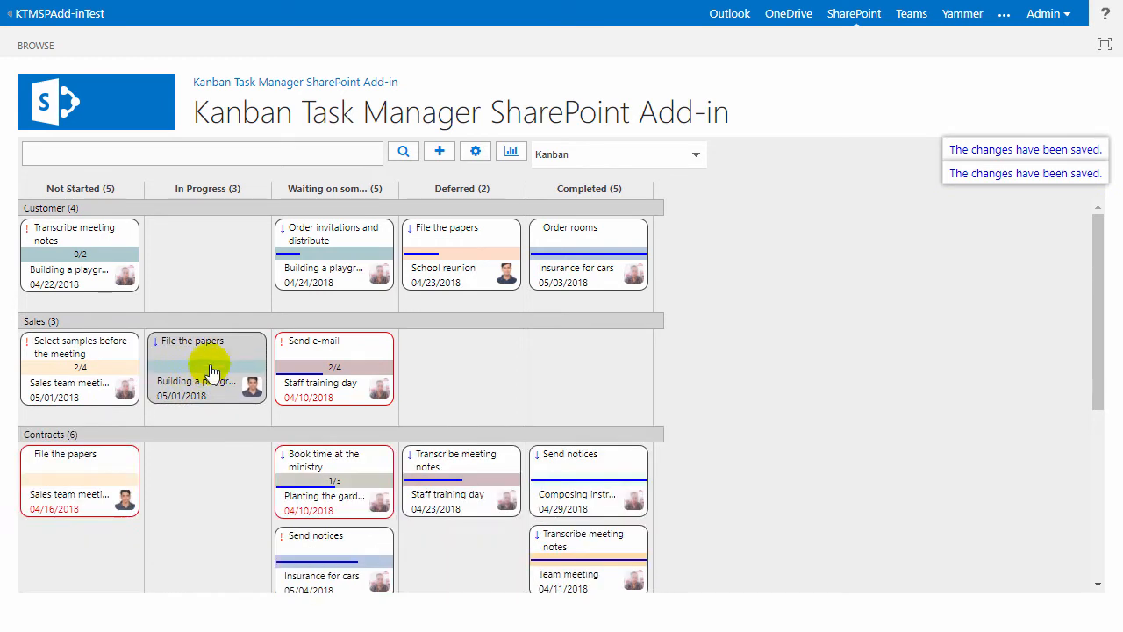
left_click_drag(207, 366, 207, 481)
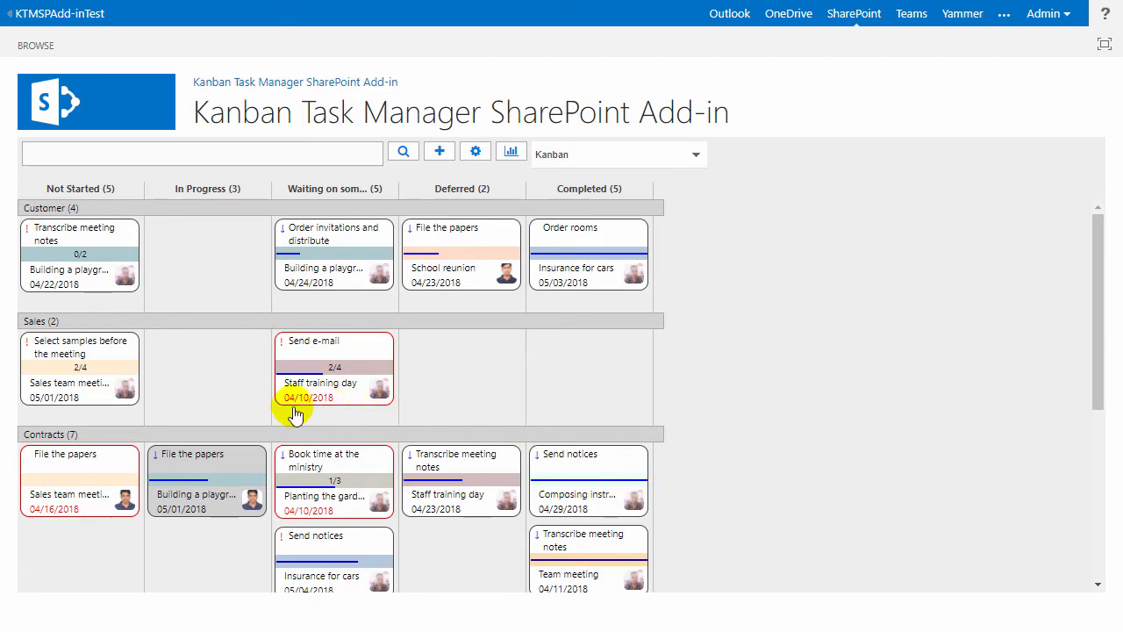
mouse_move(365, 341)
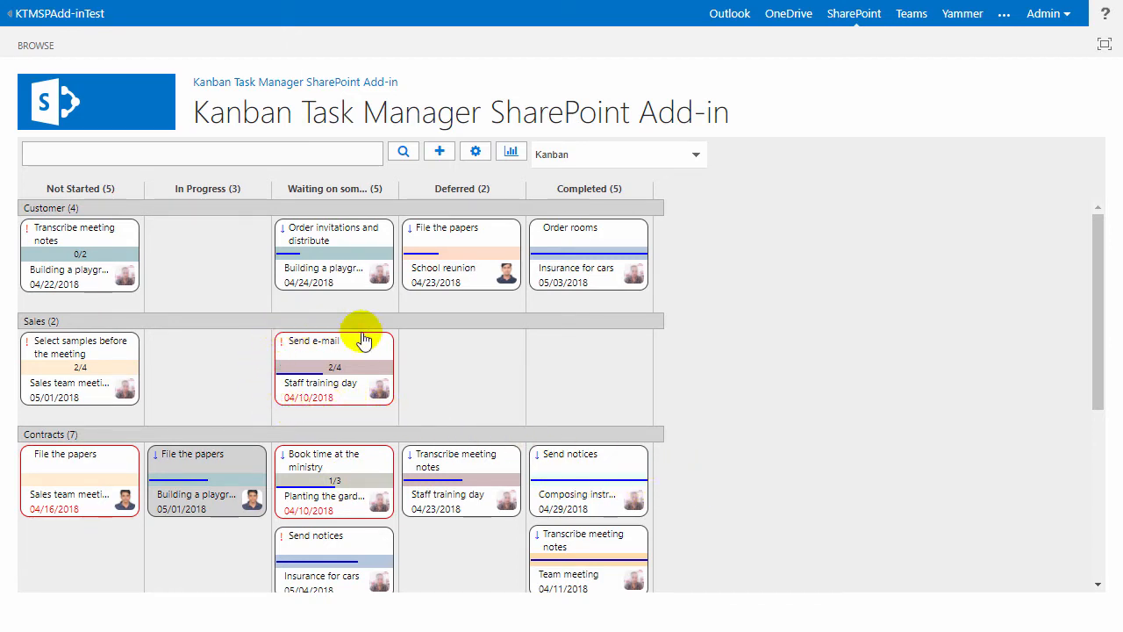
mouse_move(334, 412)
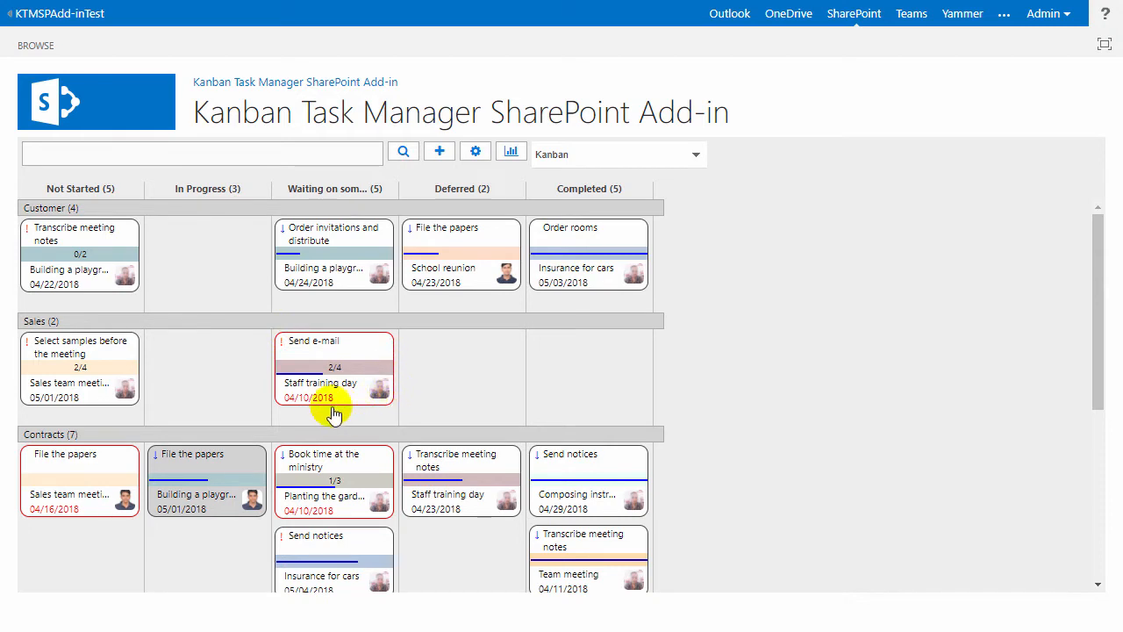
mouse_move(317, 383)
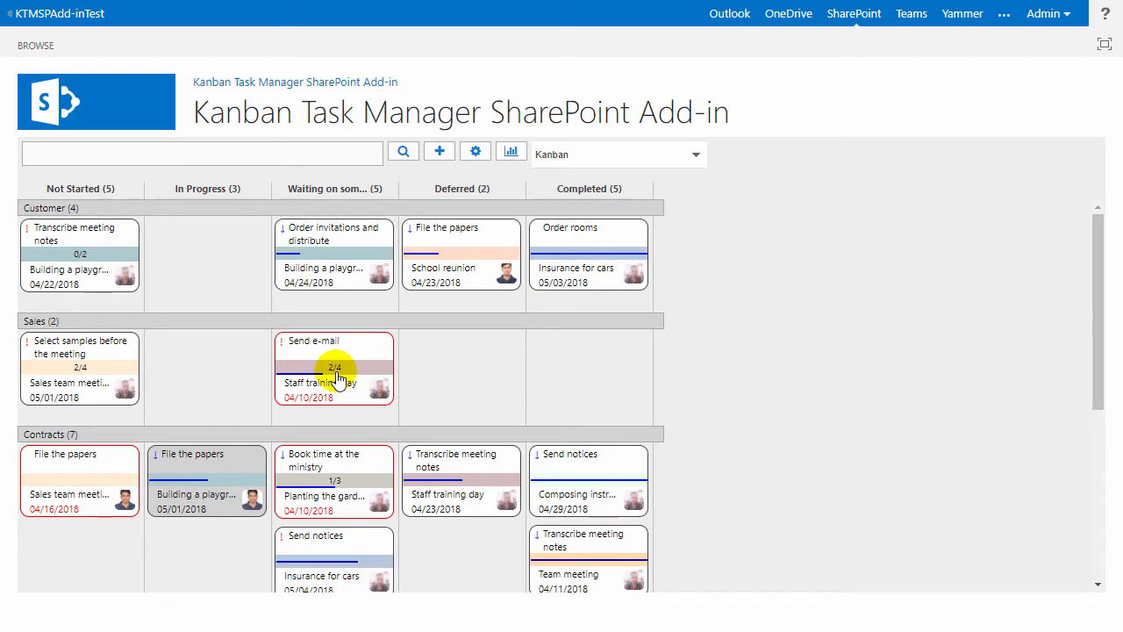
left_click(312, 340)
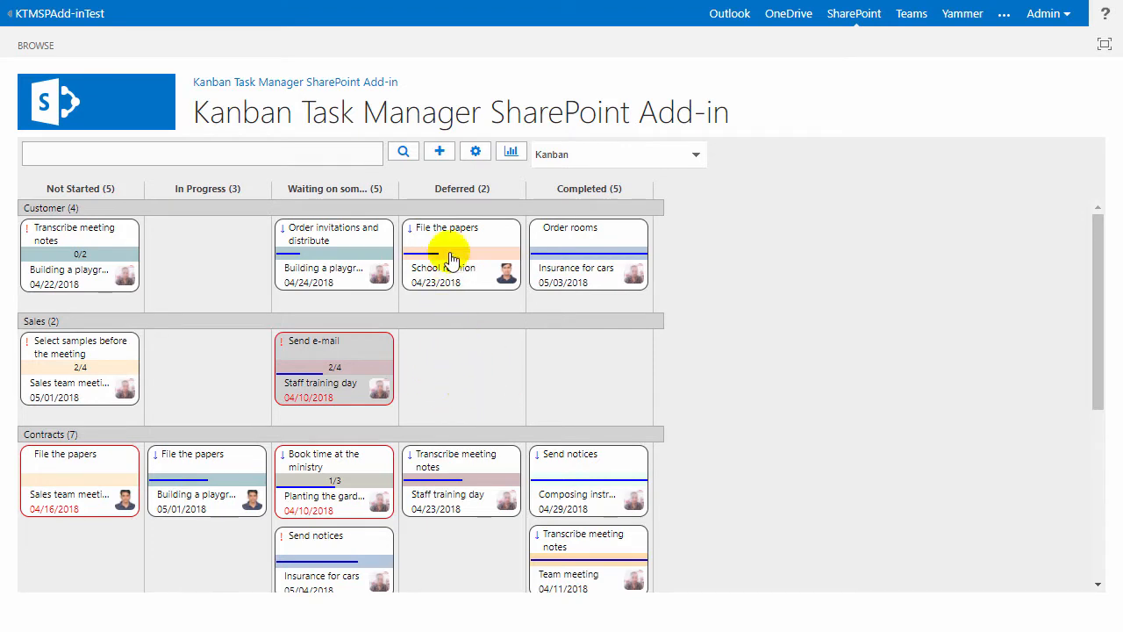
mouse_move(438, 150)
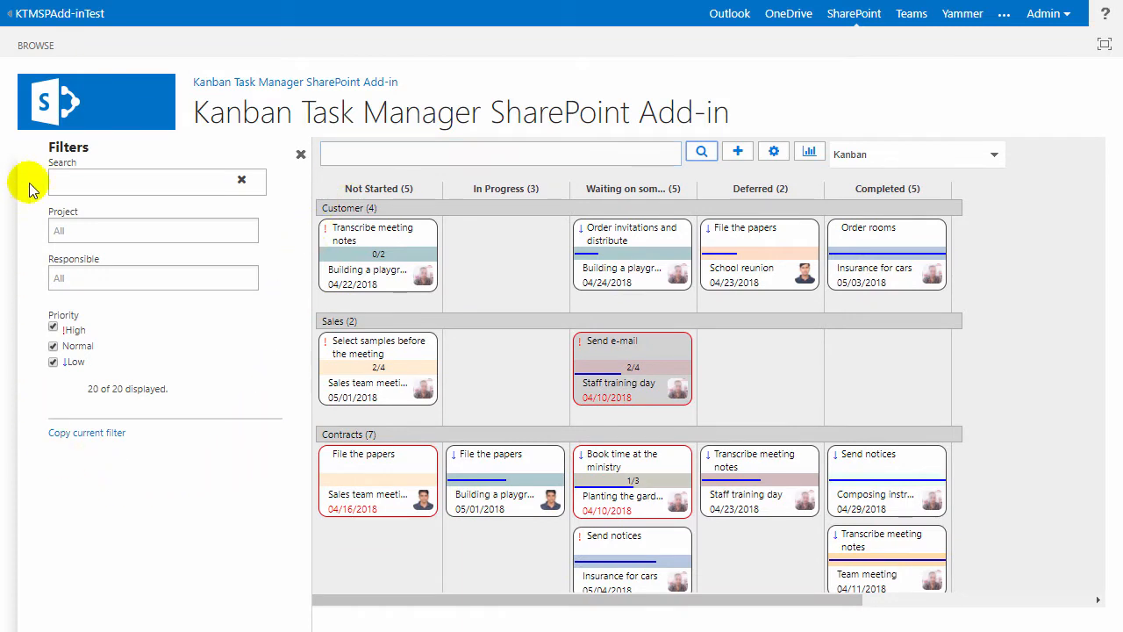
mouse_move(257, 351)
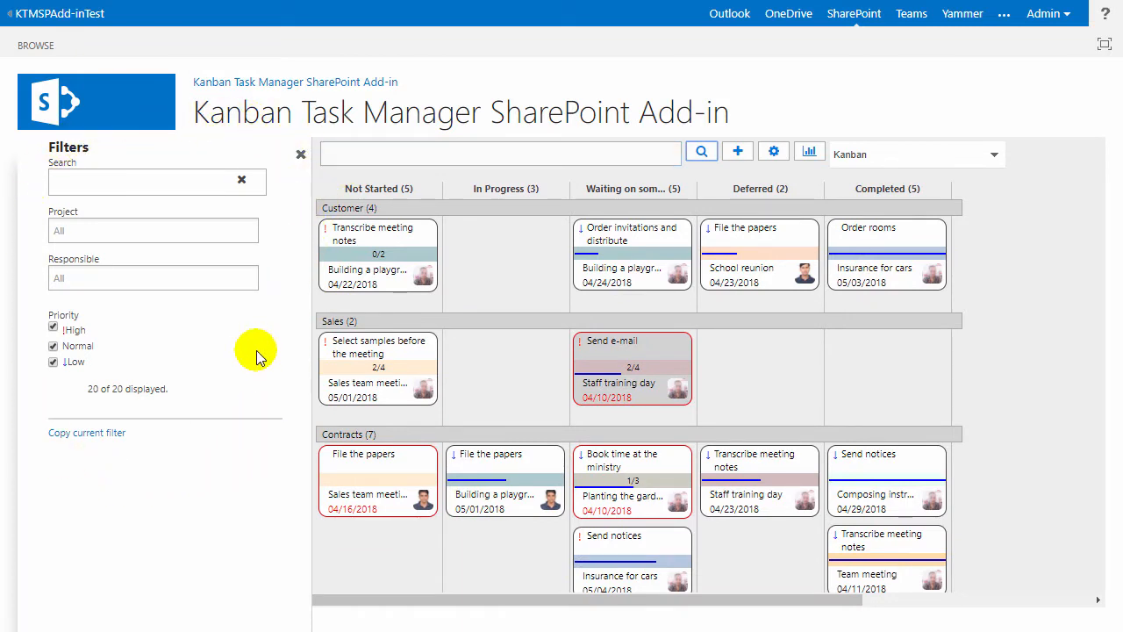
- Filter the board to project Building a playground, one responsible person and Low priority only
left_click(152, 277)
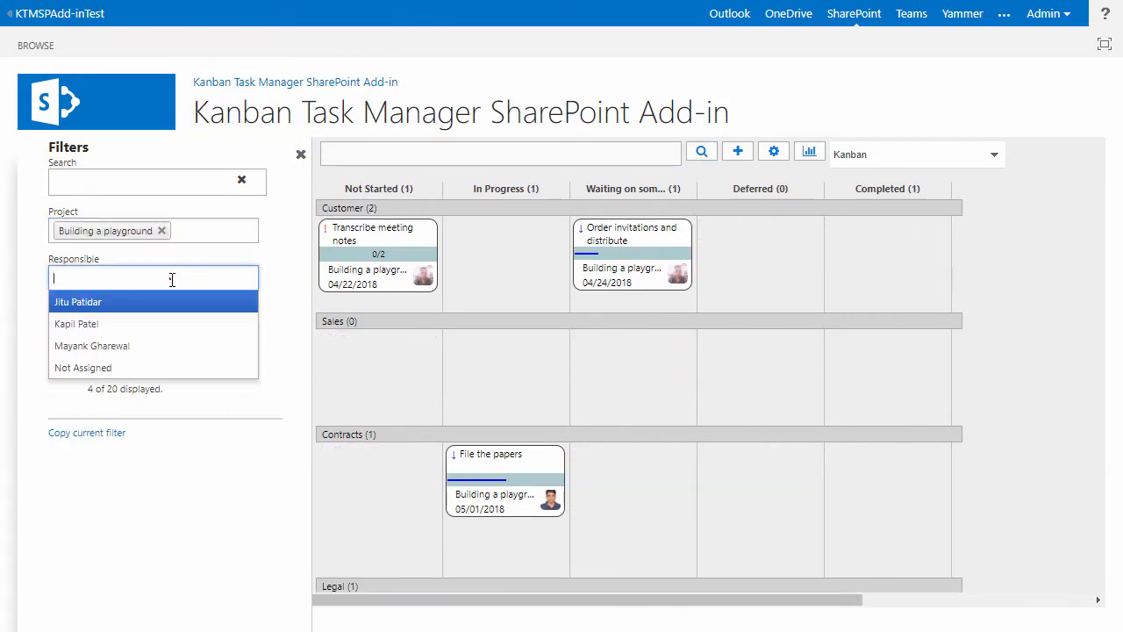
left_click(92, 344)
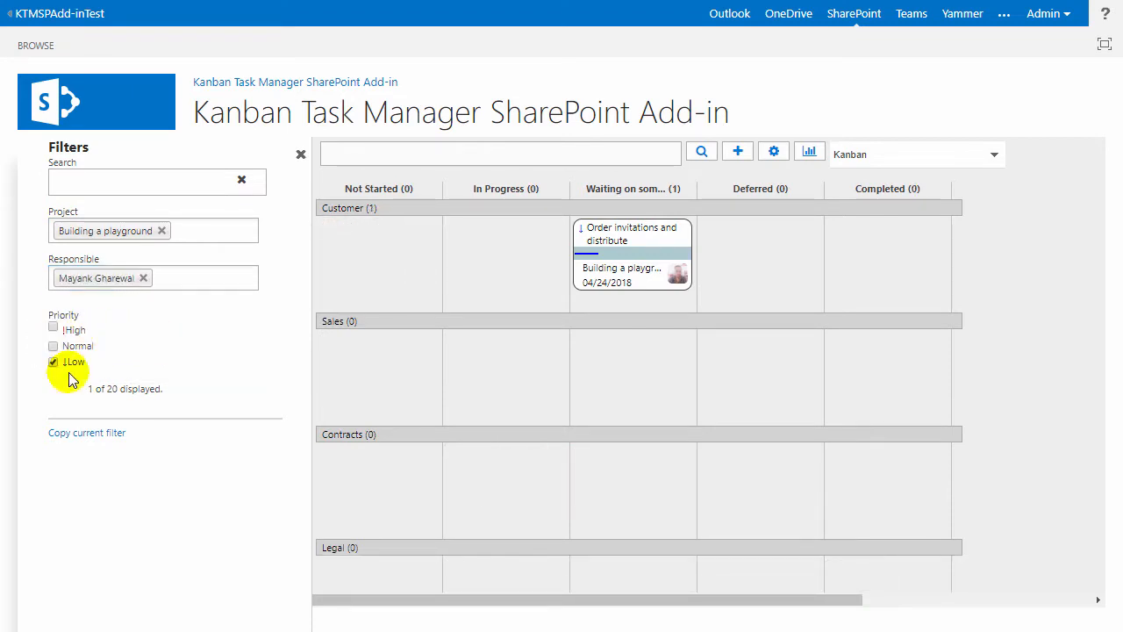
left_click(88, 432)
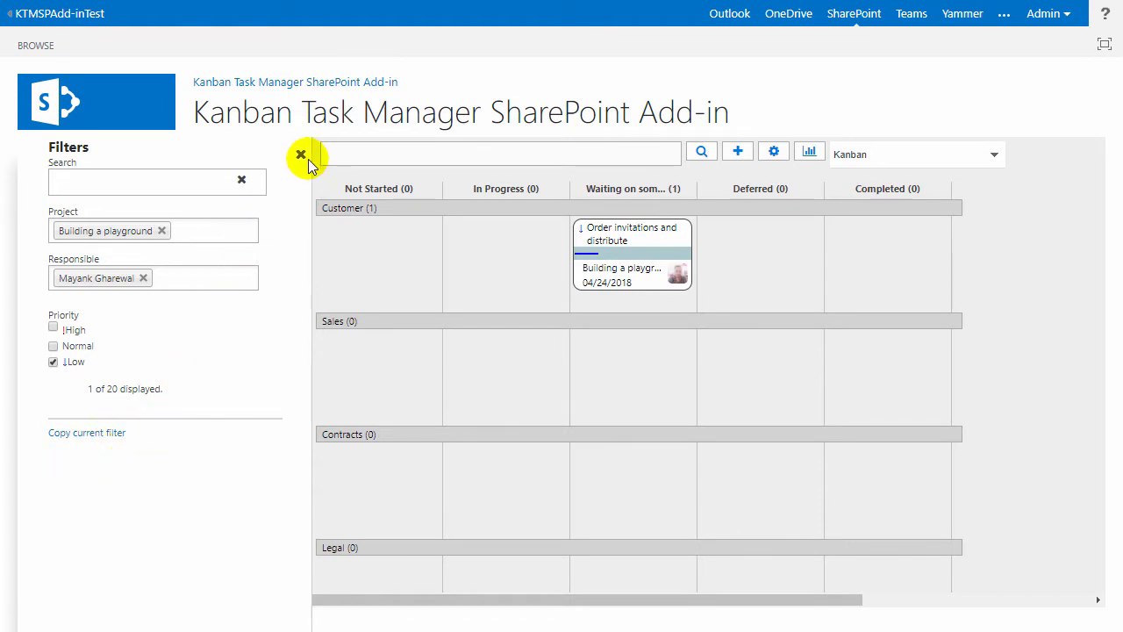
- Clear the filters and name a new extra field 'Customer' in the configuration
left_click(301, 155)
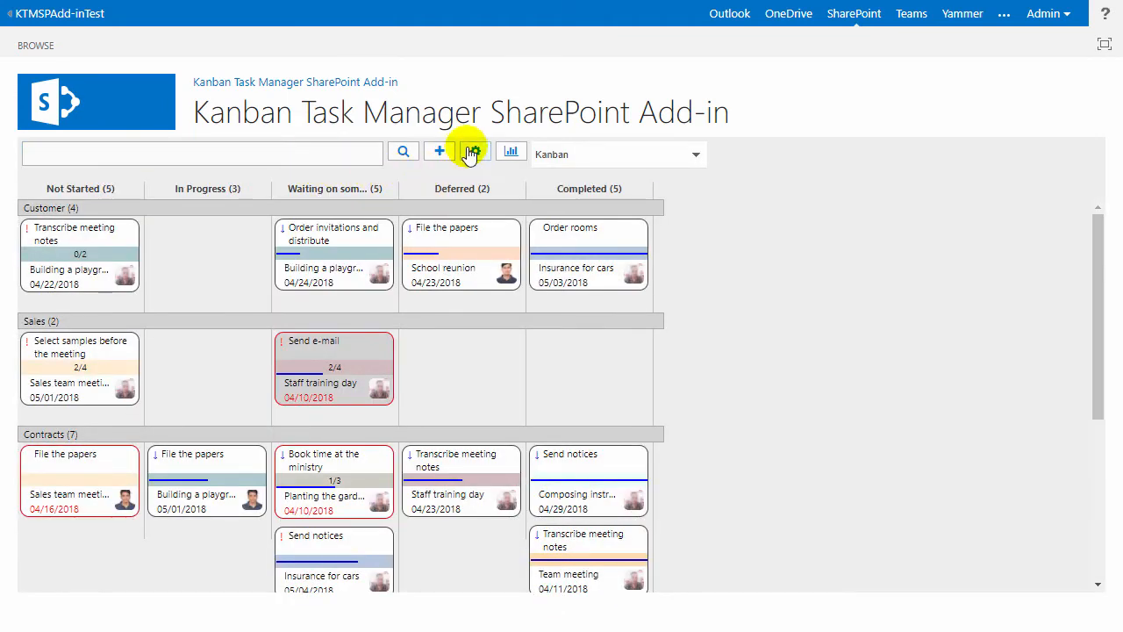
left_click(472, 151)
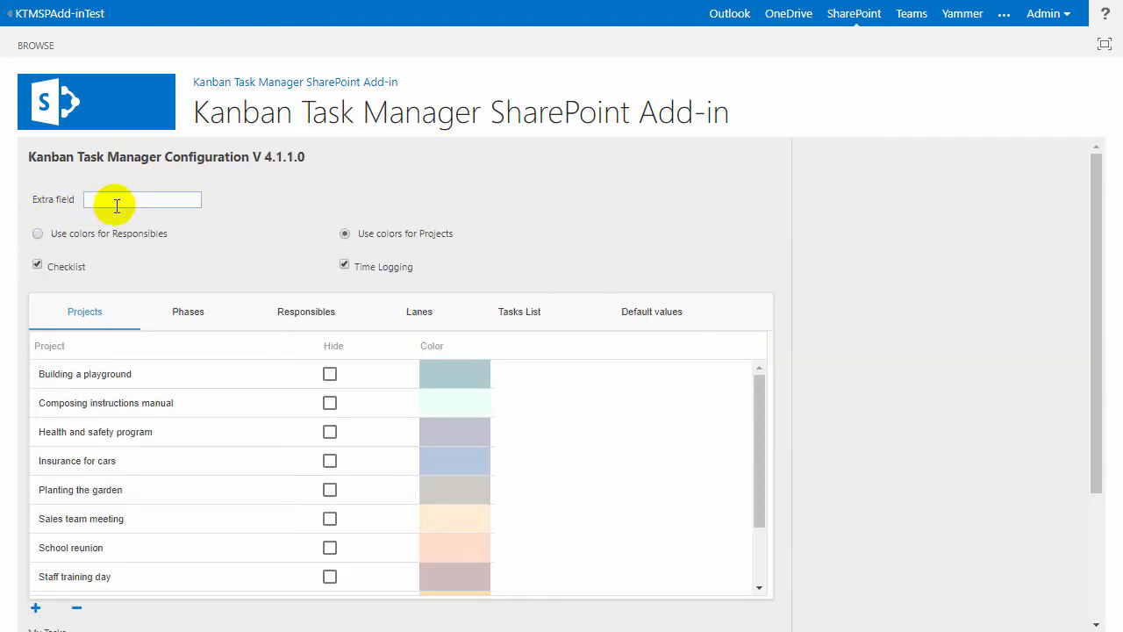
left_click(140, 200)
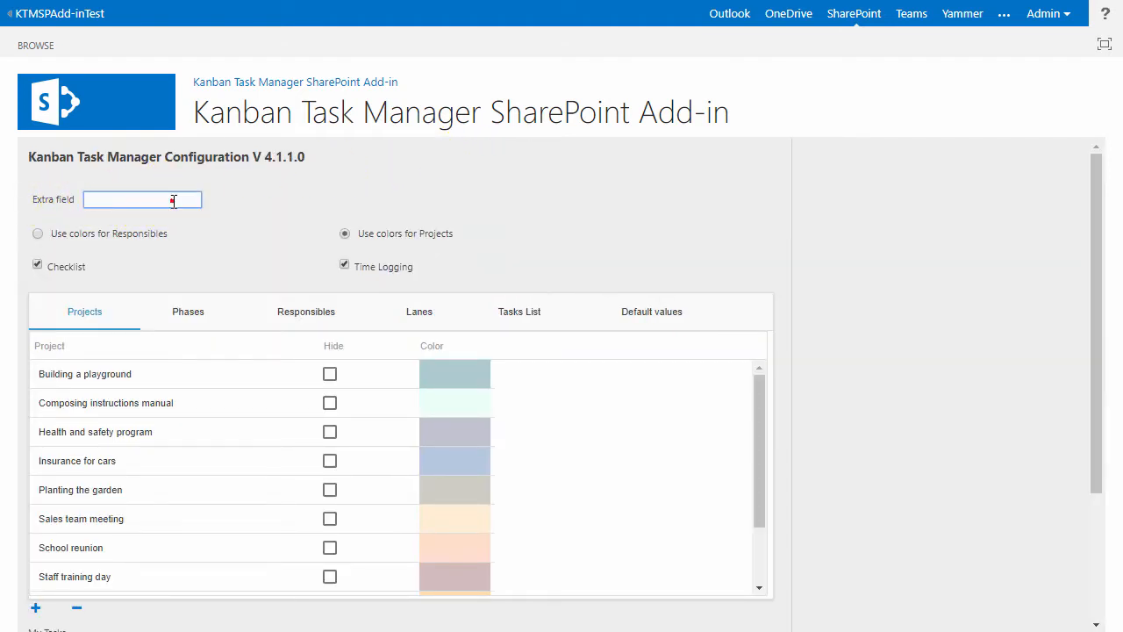
type("Customer")
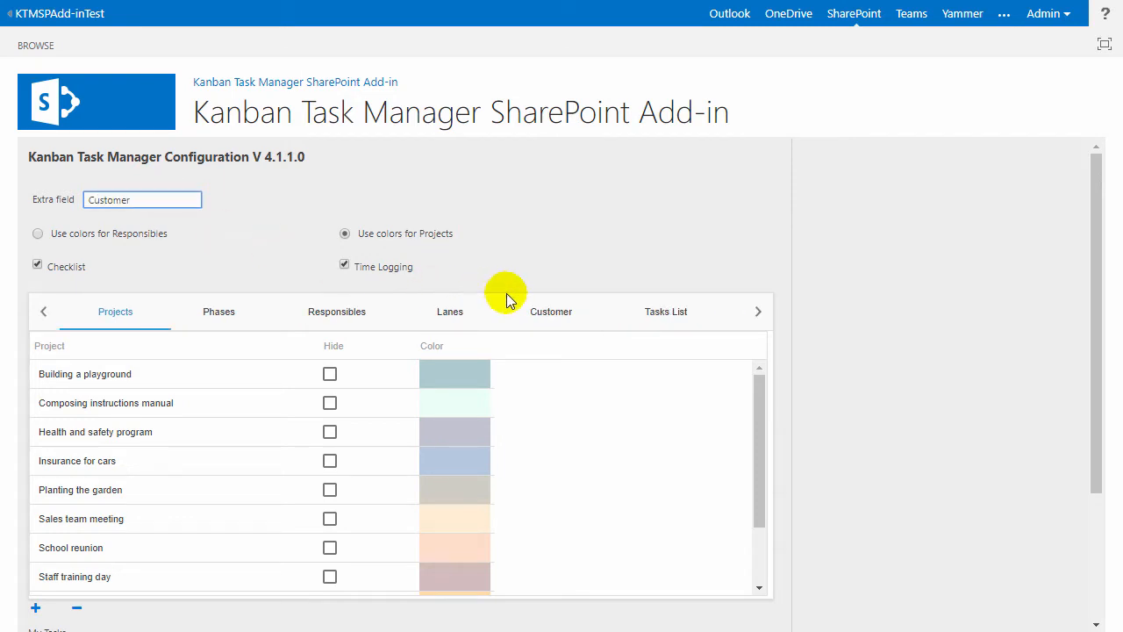
left_click(550, 311)
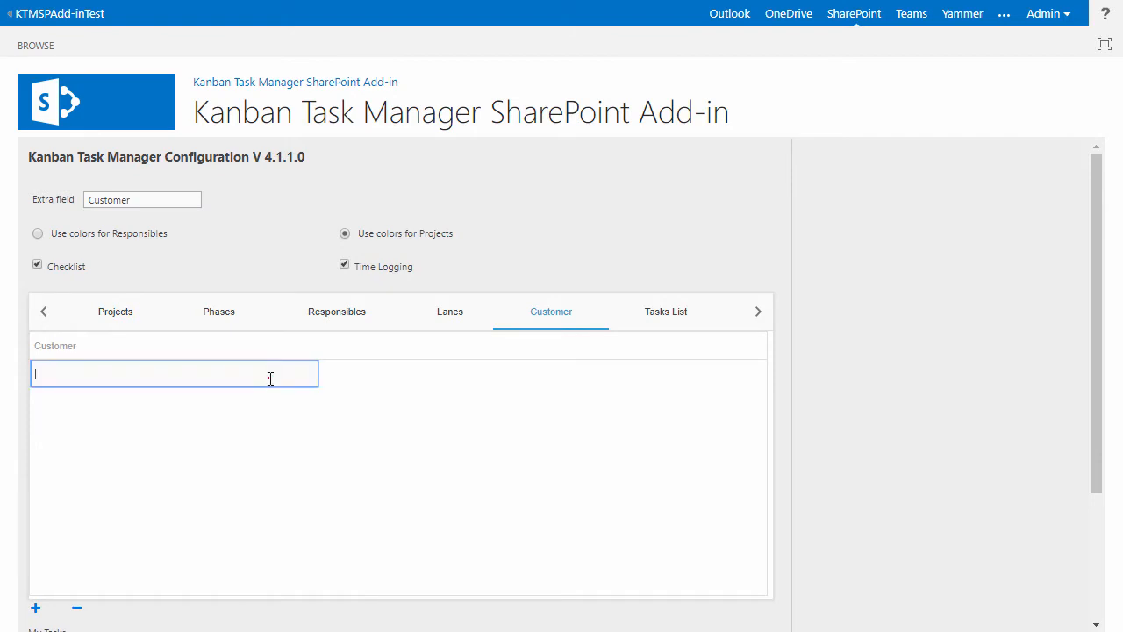
type("Kelly Kula")
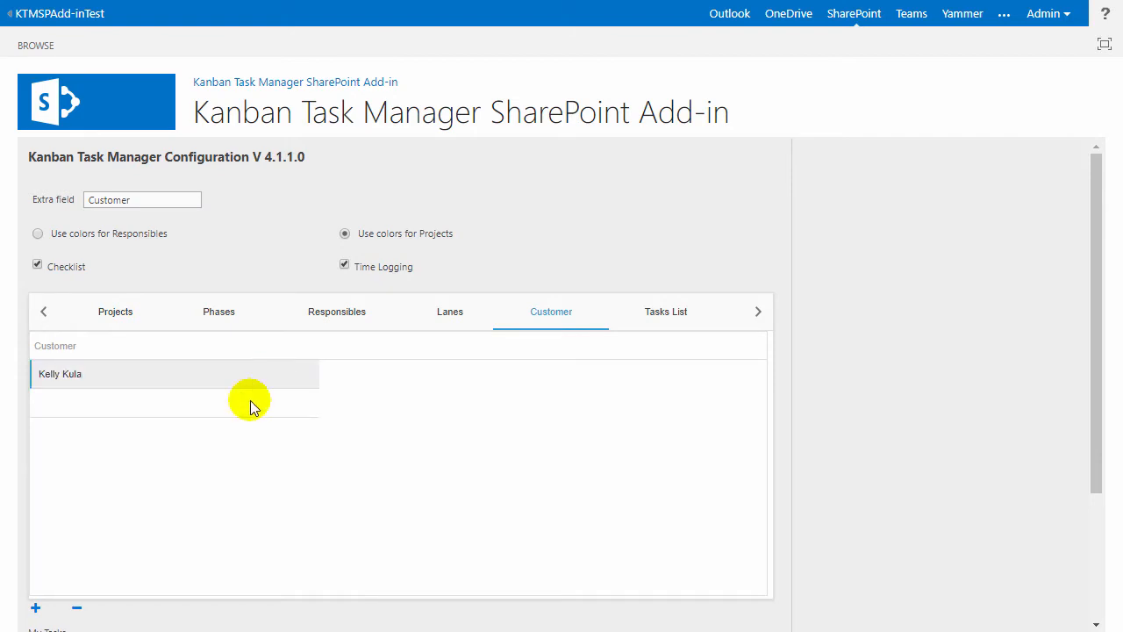
left_click(116, 313)
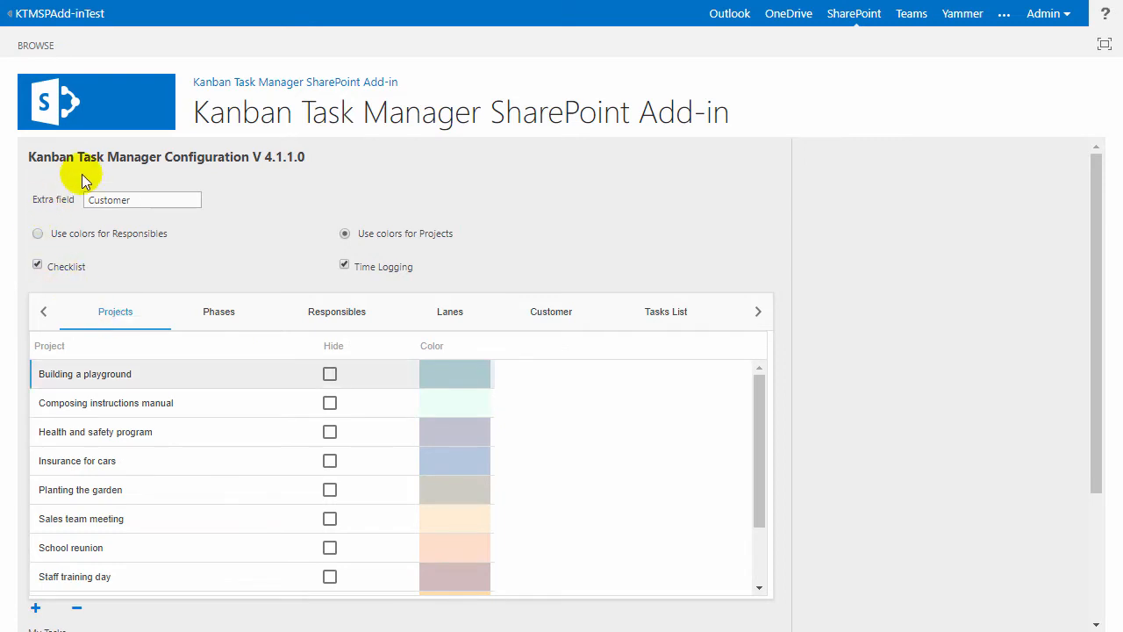
- Switch card colouring to responsibles, then back to project colours
scroll("down", 3)
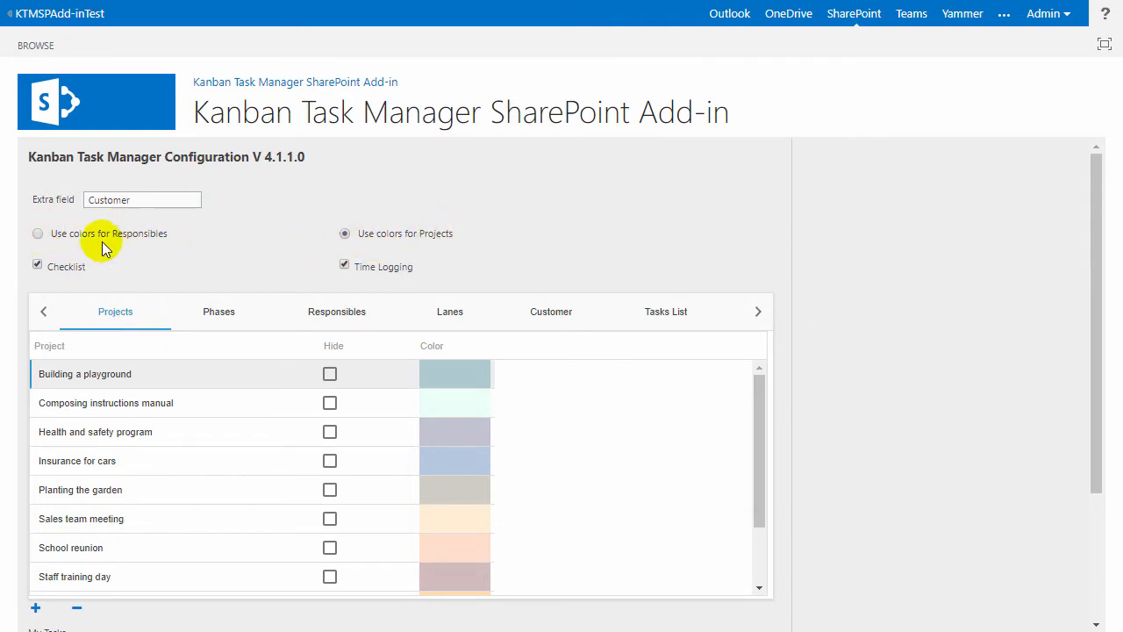
left_click(37, 233)
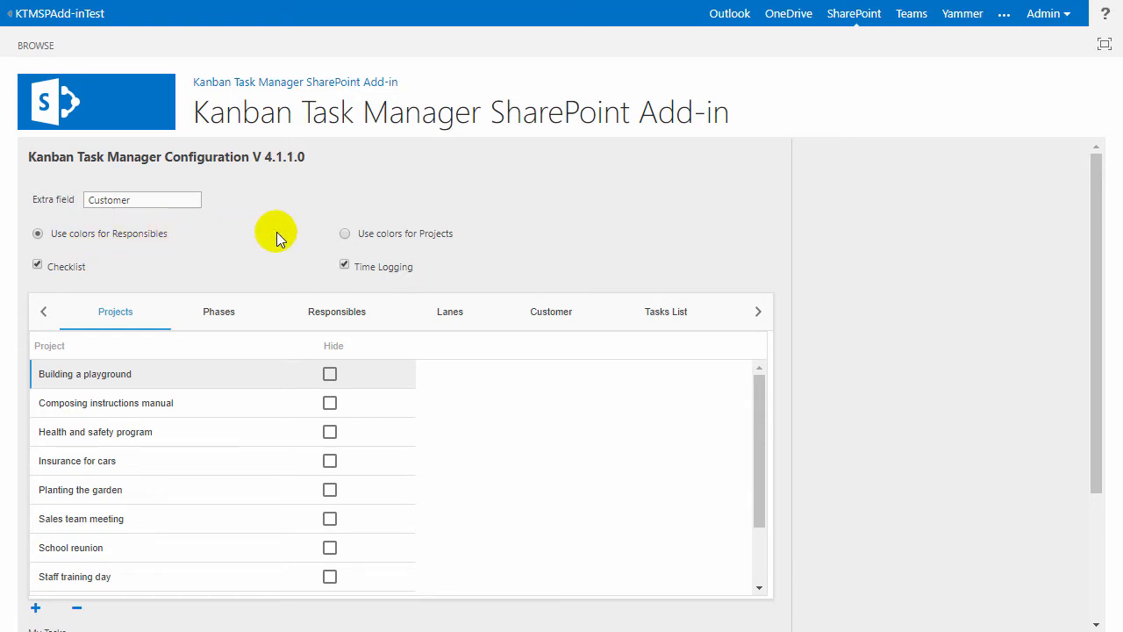
left_click(344, 234)
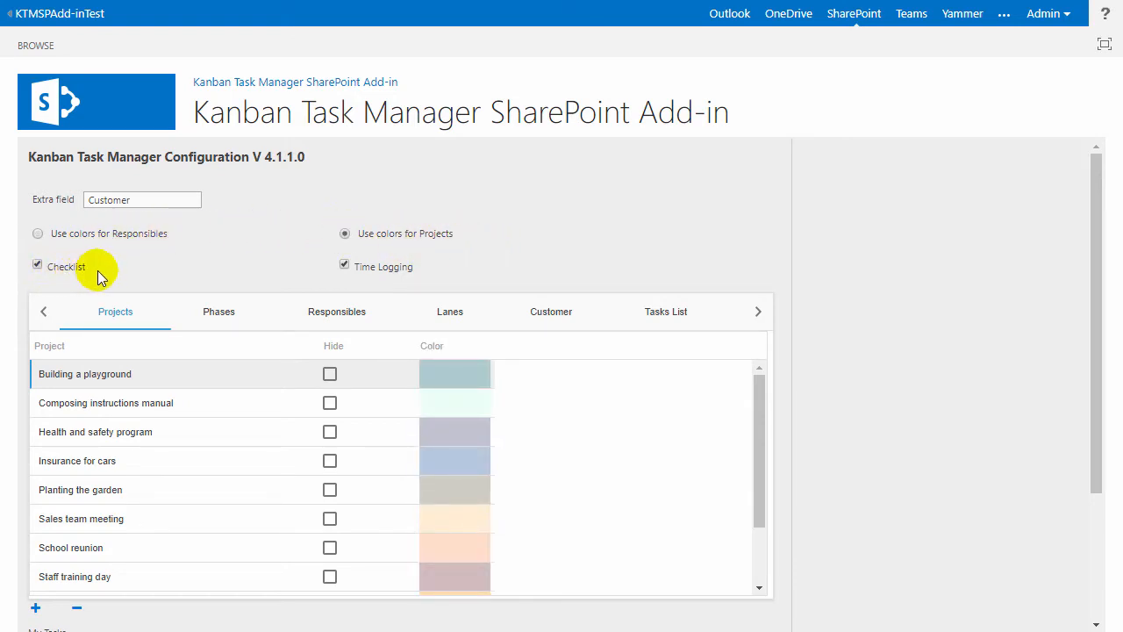
mouse_move(318, 272)
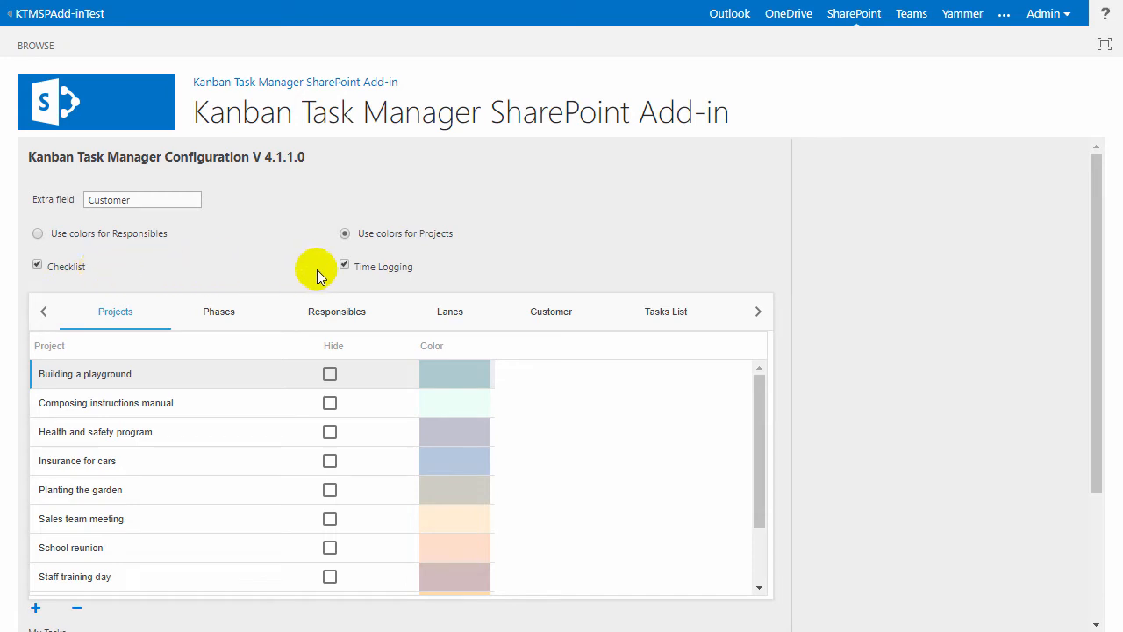
mouse_move(395, 277)
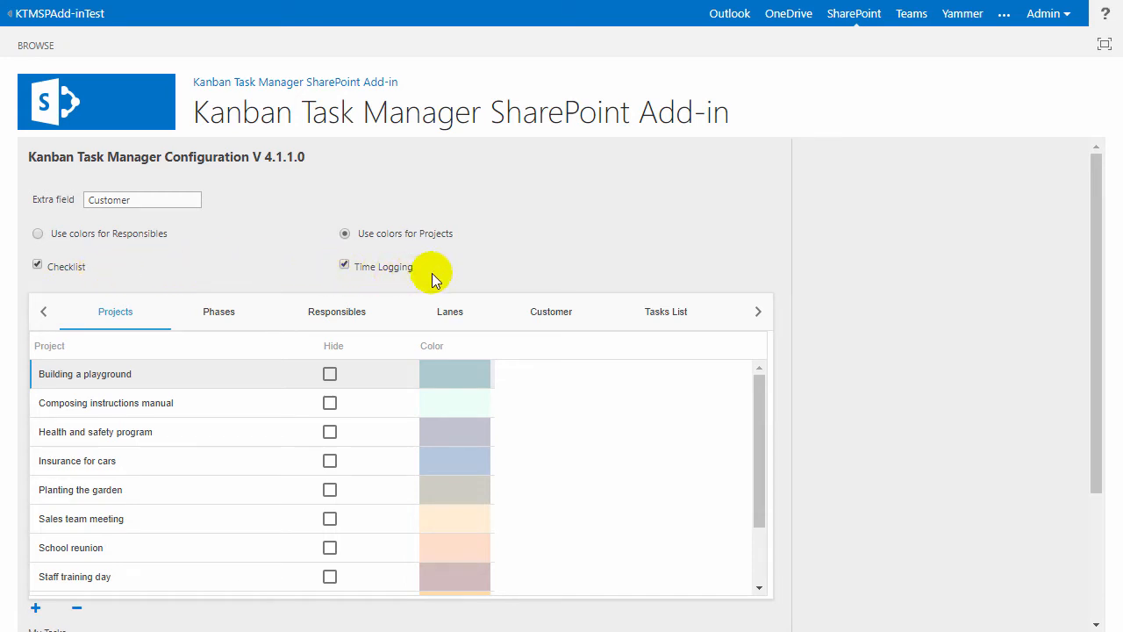
mouse_move(149, 270)
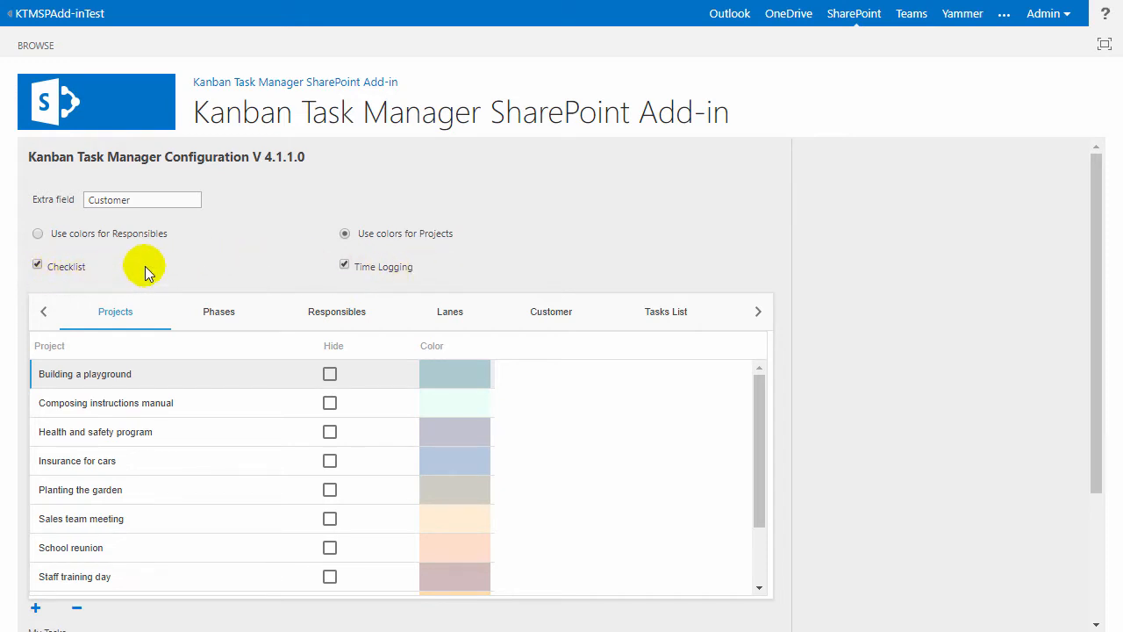
mouse_move(425, 277)
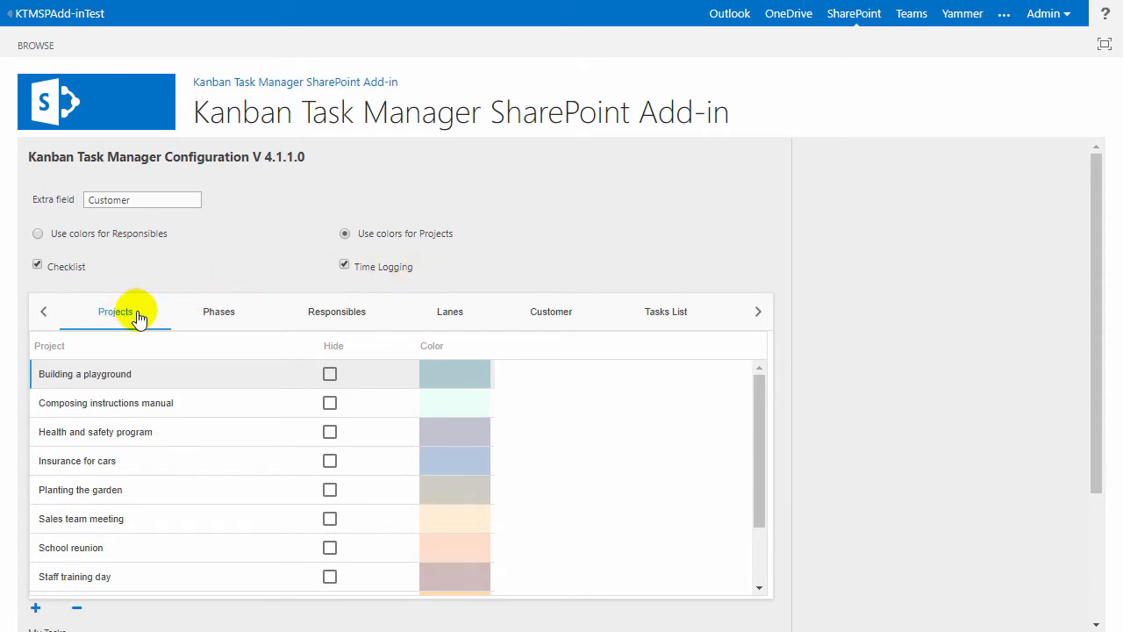
- Review the Phases, Responsibles and Tasks List settings, keeping KTM Tasks as the task list
scroll("down", 3)
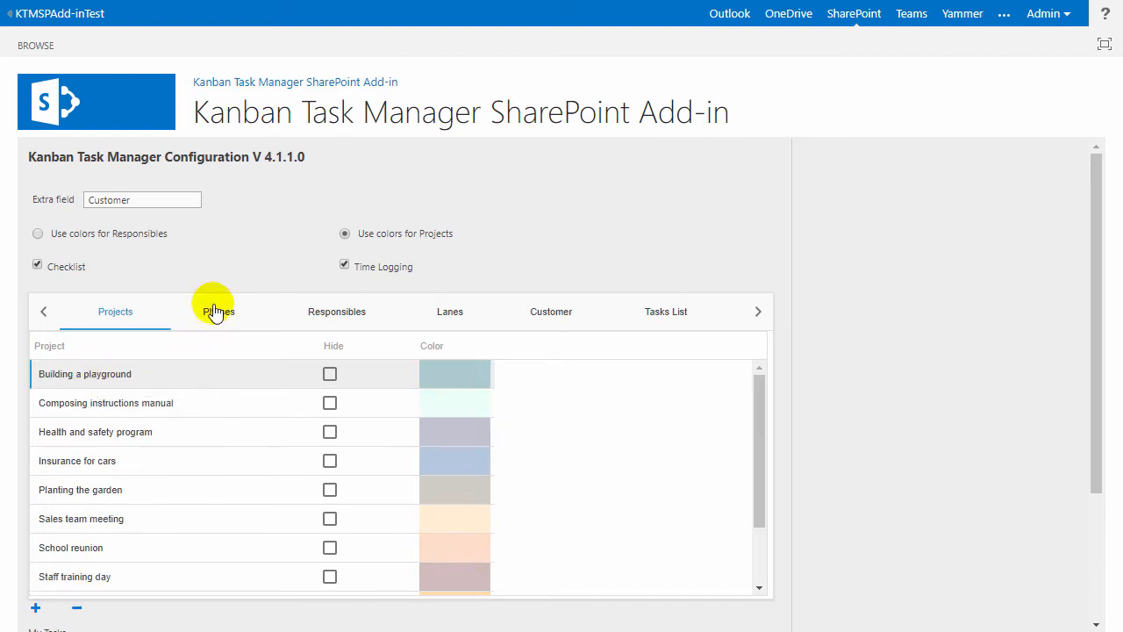
left_click(218, 312)
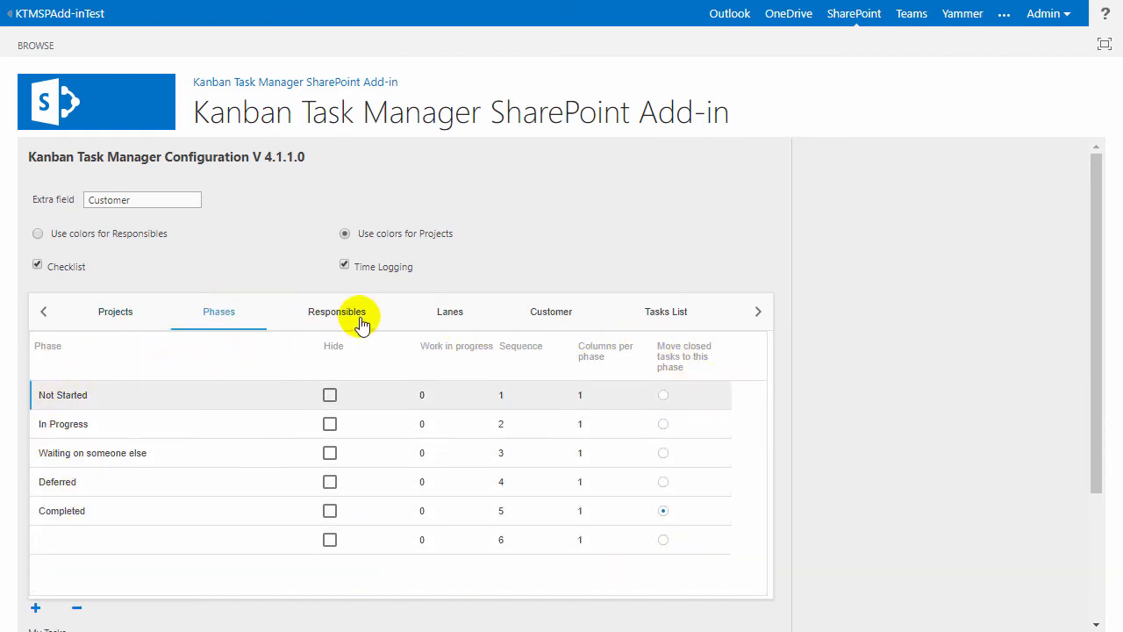
left_click(337, 312)
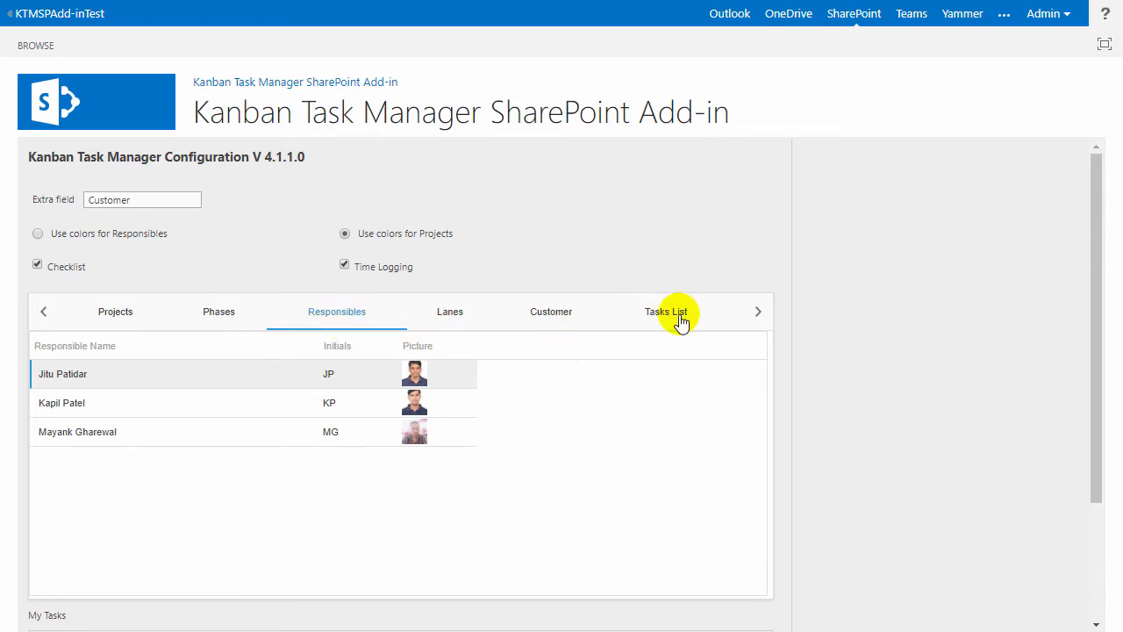
left_click(667, 313)
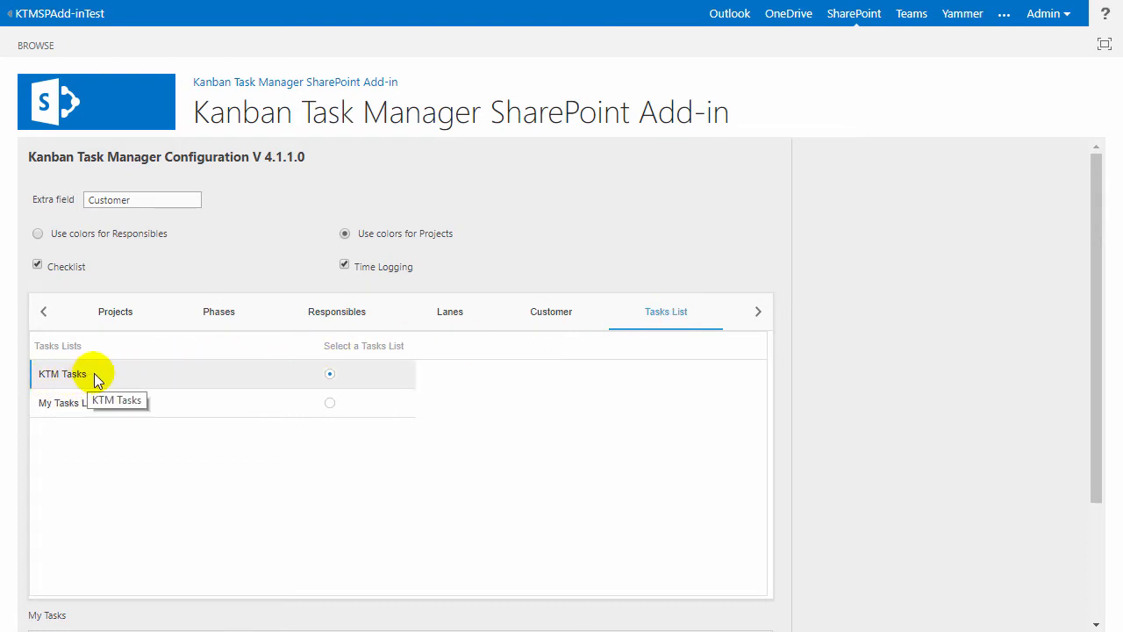
mouse_move(209, 390)
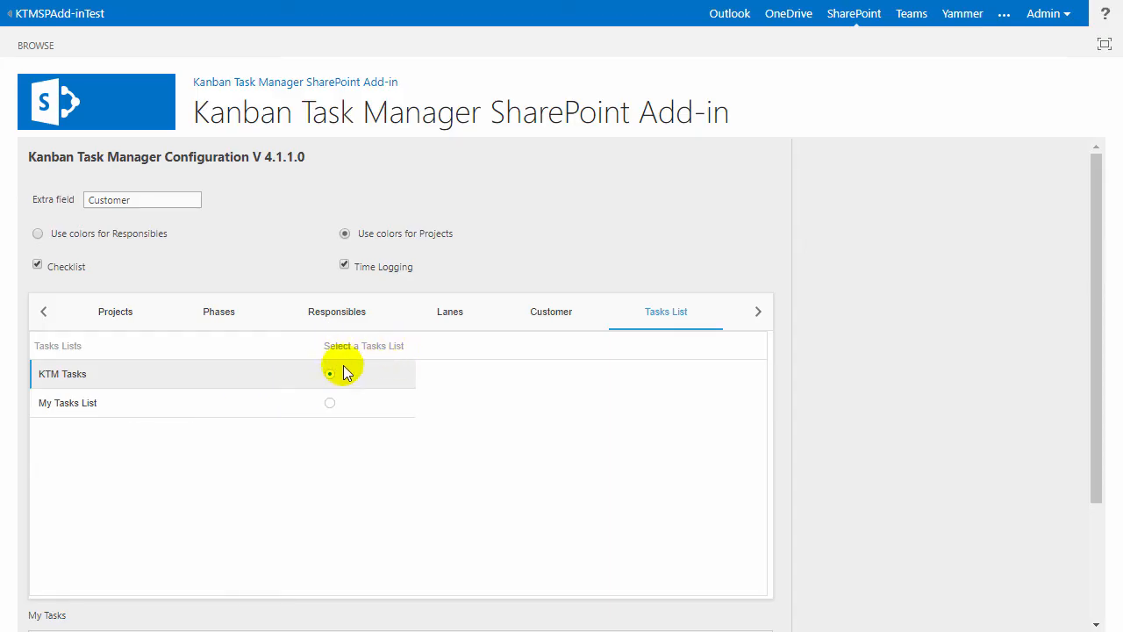
left_click(330, 372)
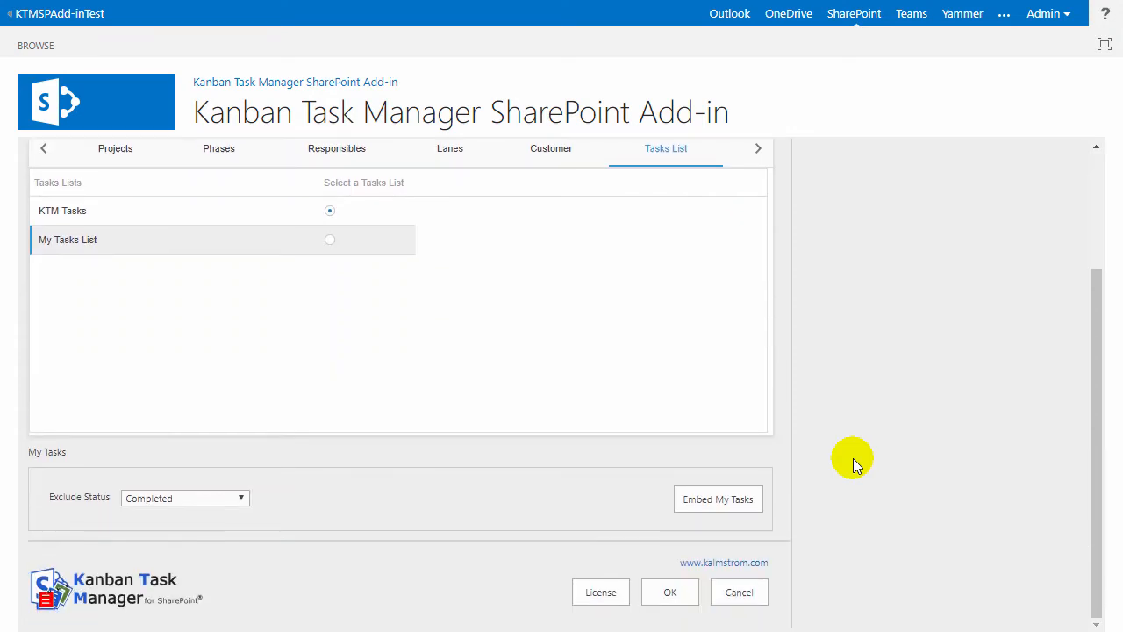
mouse_move(114, 418)
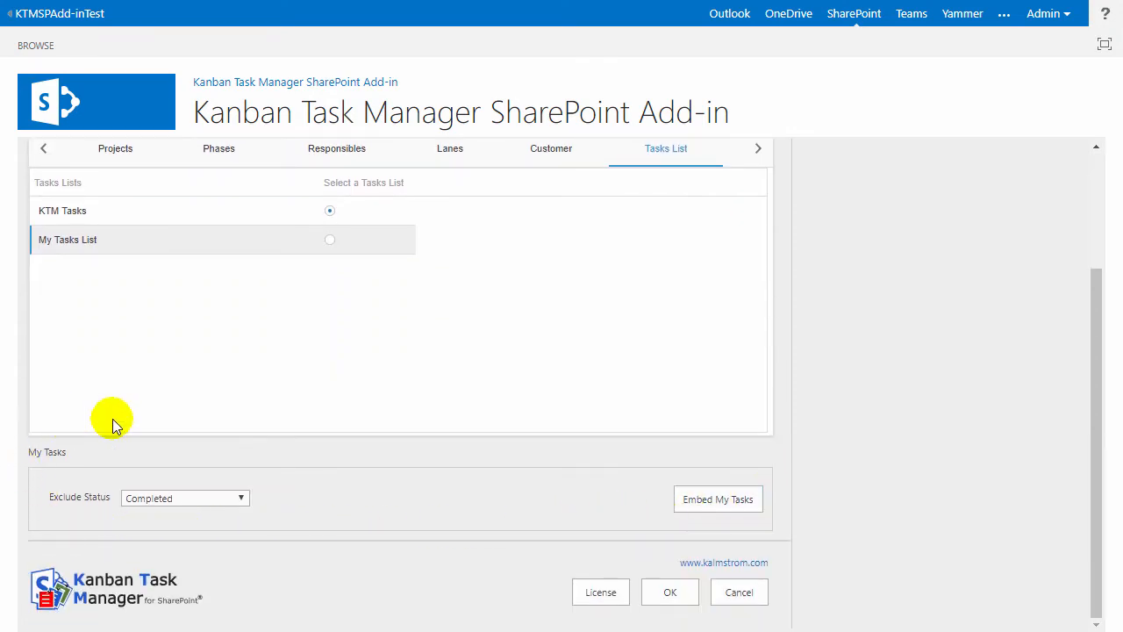
- Keep Completed as the excluded My Tasks status, view the embed code, and cancel the configuration
left_click(185, 498)
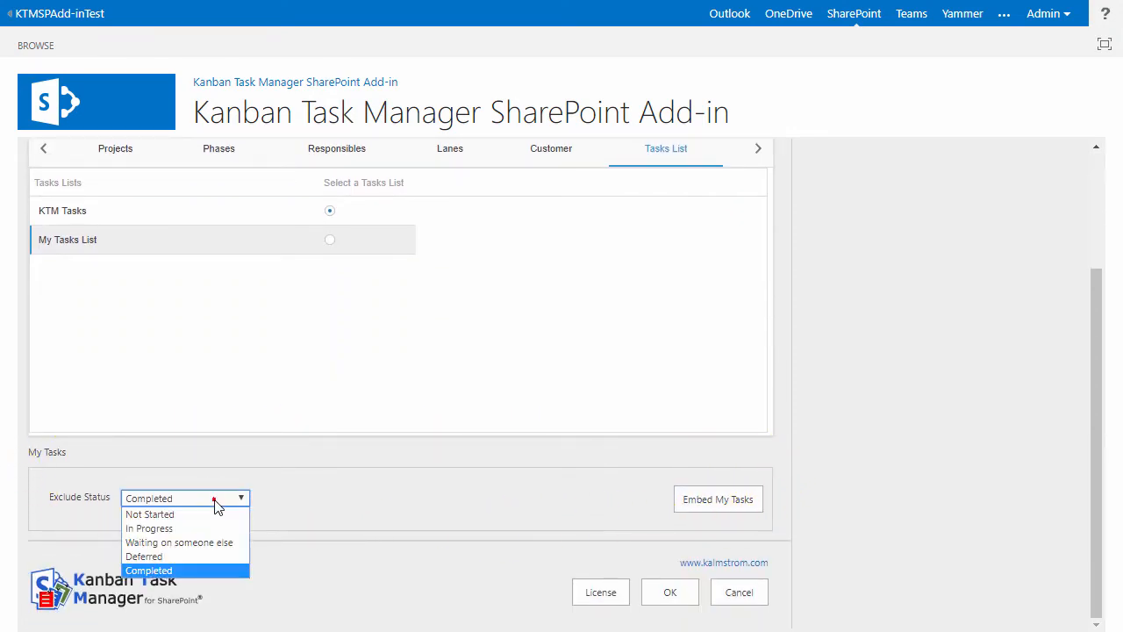
left_click(148, 570)
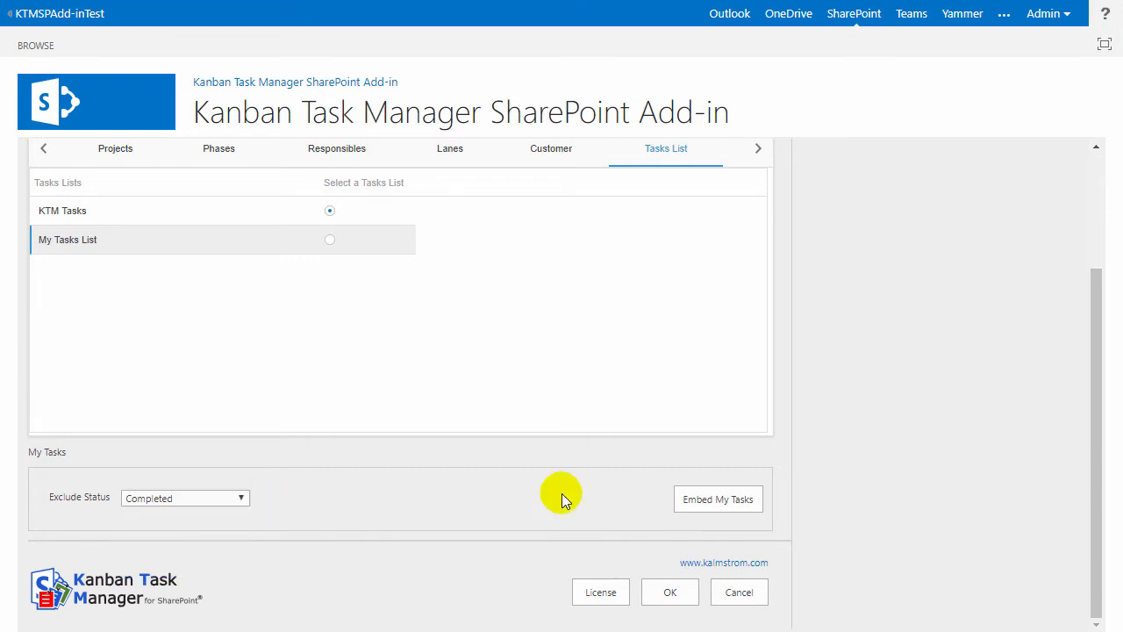
mouse_move(716, 499)
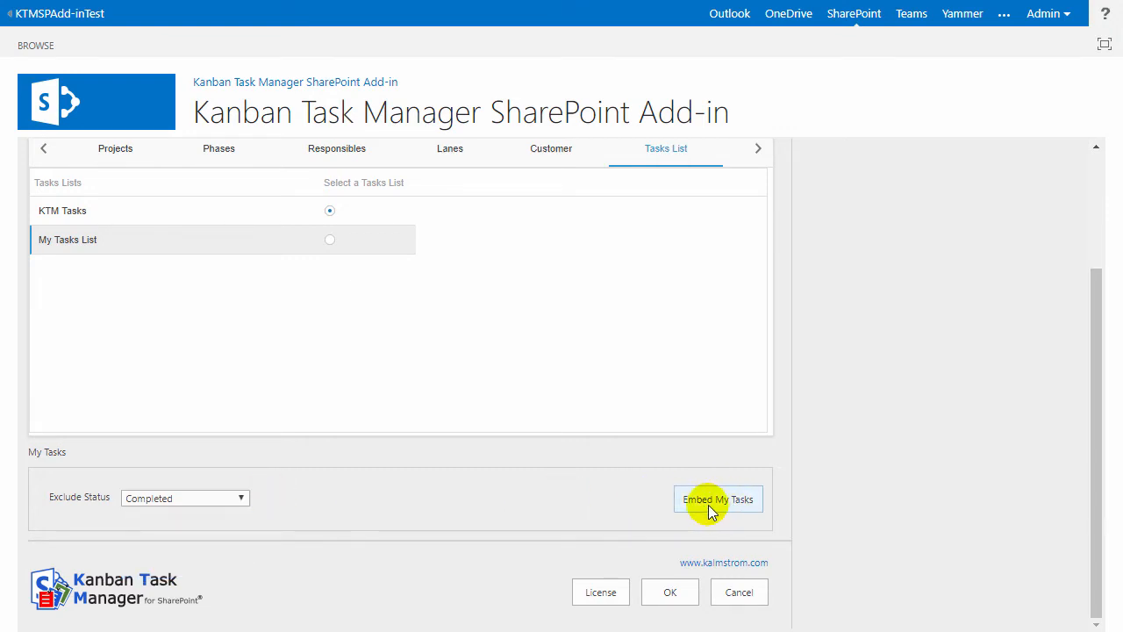
left_click(715, 498)
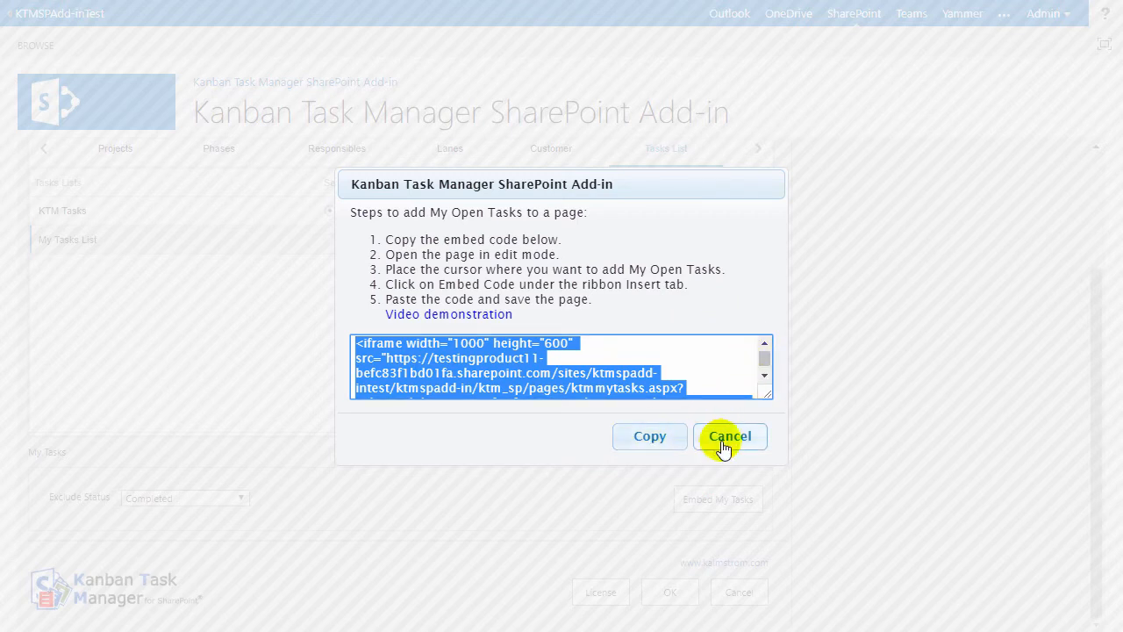
left_click(730, 435)
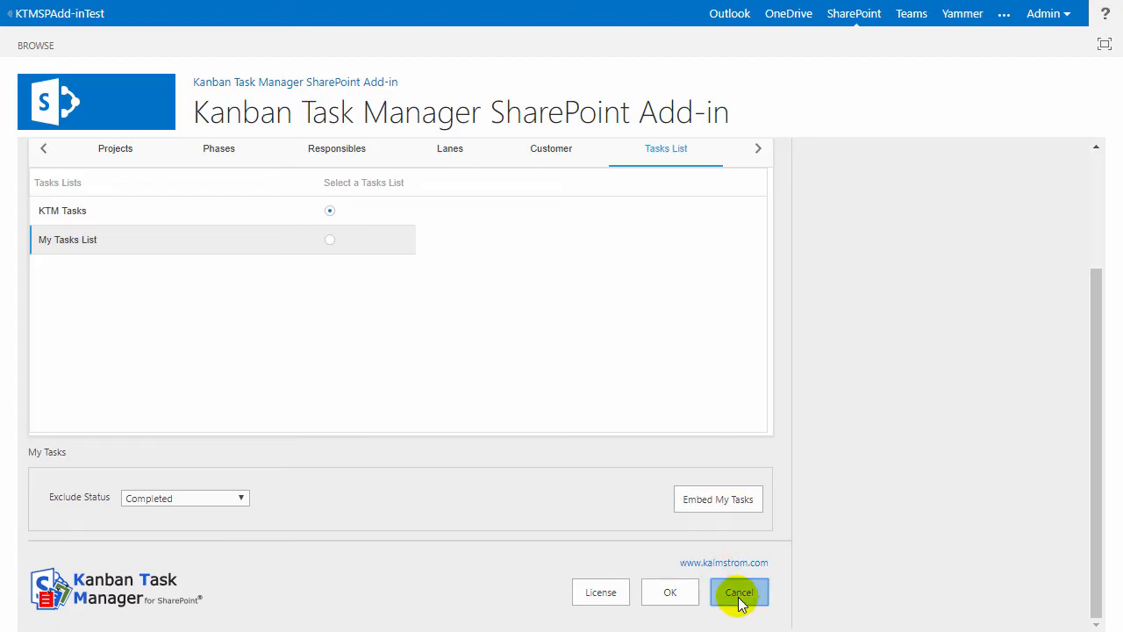
left_click(739, 591)
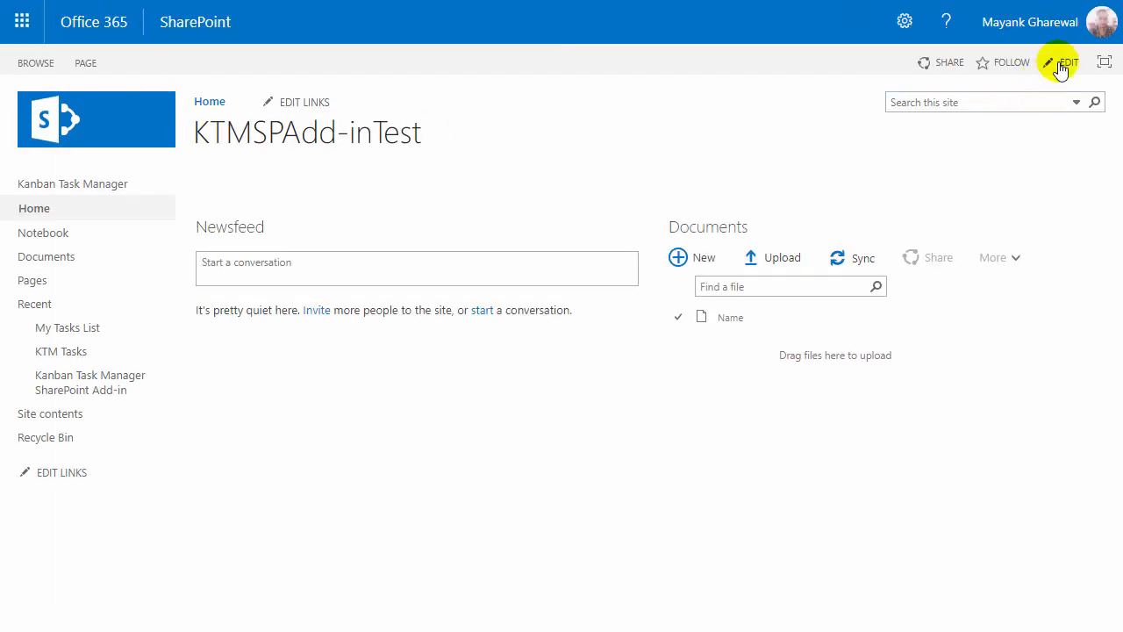
- Edit the home page and insert the Kanban Task Manager App Part
left_click(1067, 63)
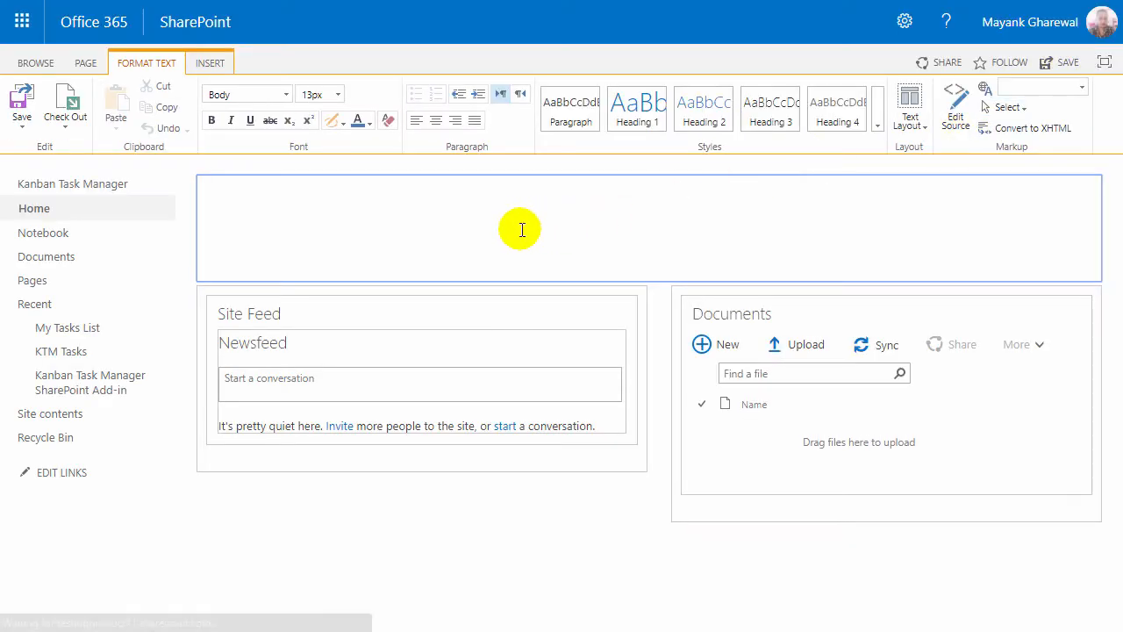
left_click(211, 63)
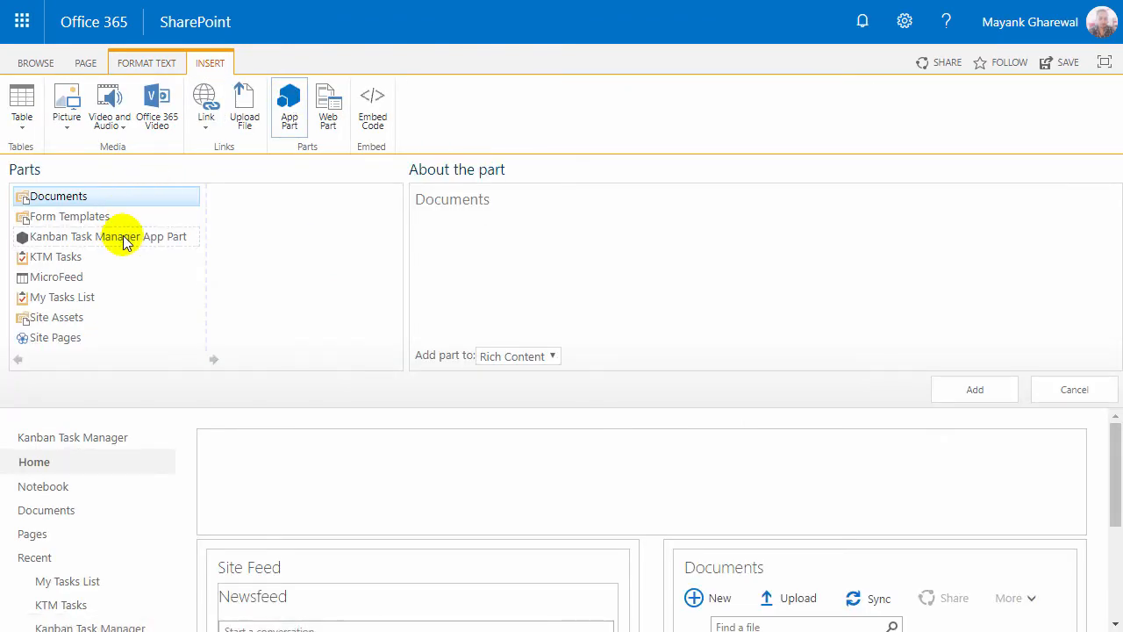
left_click(974, 389)
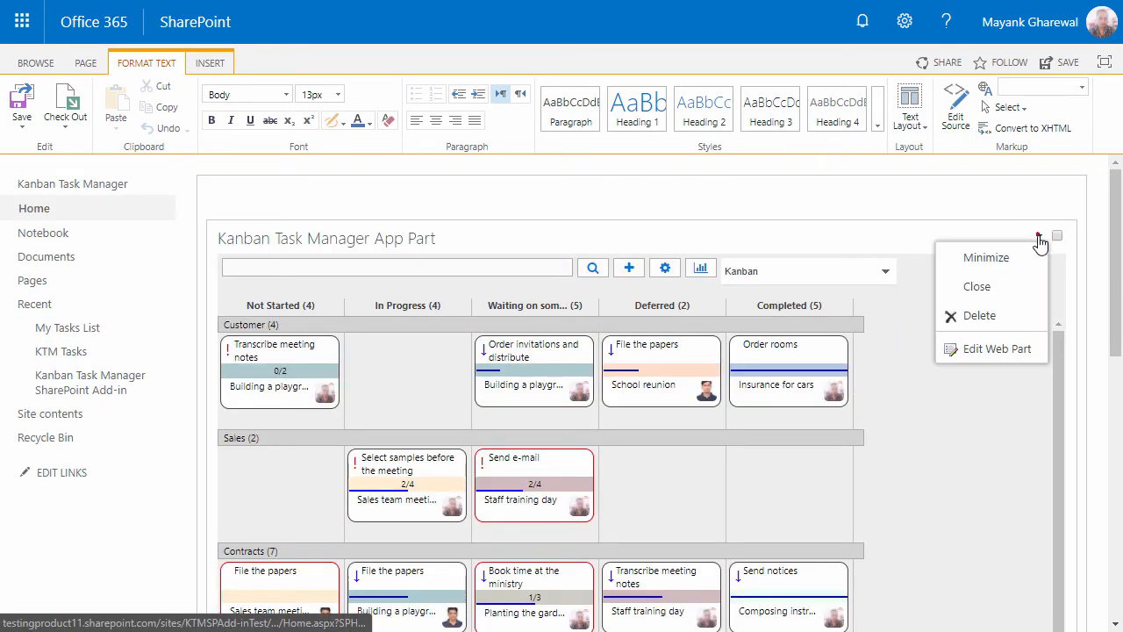
- Fill in the app part's Current Page URL in its settings and apply it
left_click(997, 347)
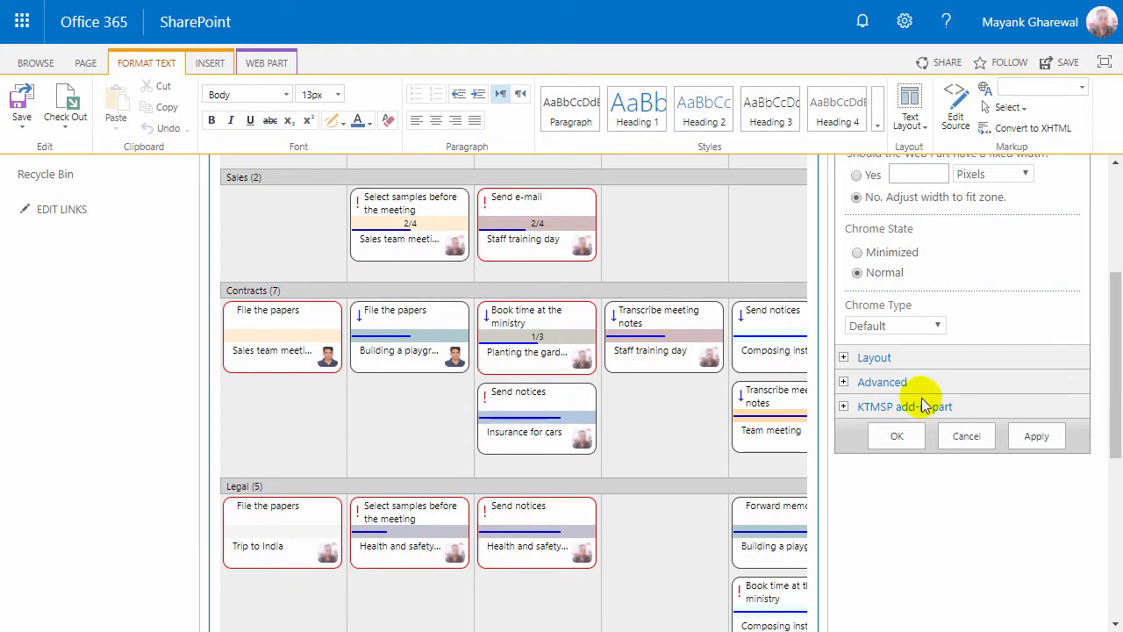
left_click(904, 406)
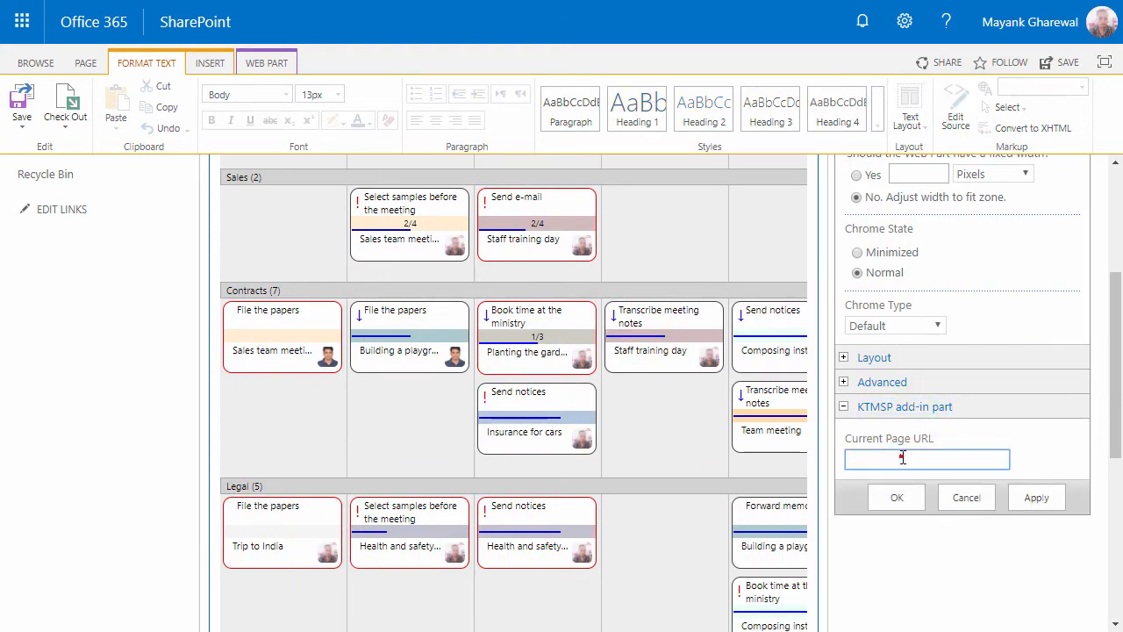
left_click(1035, 499)
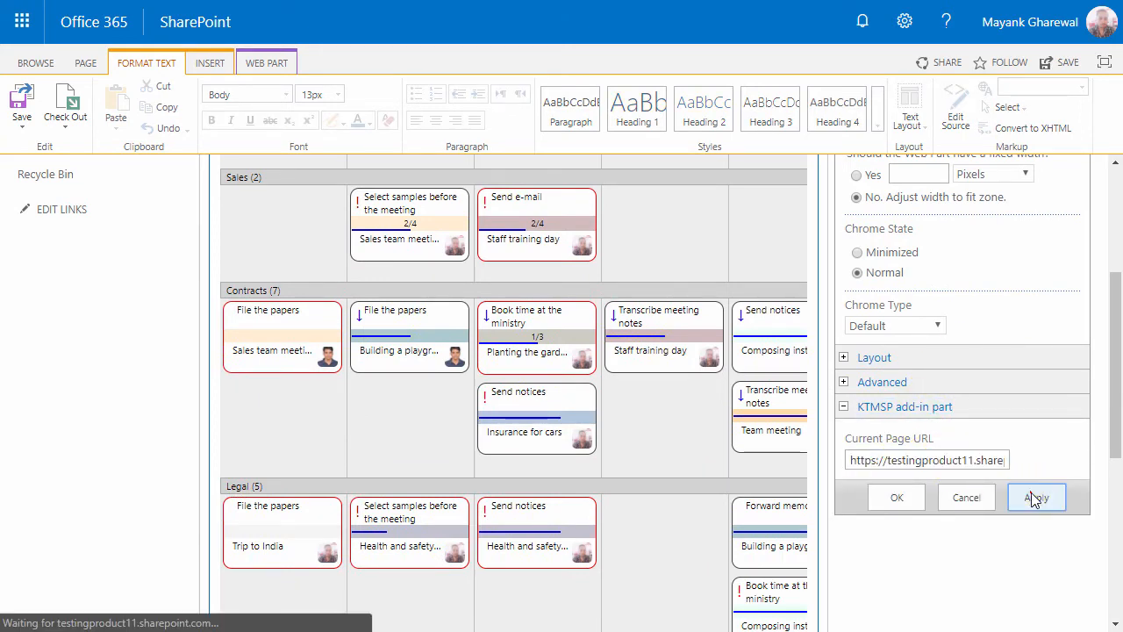
left_click(1035, 499)
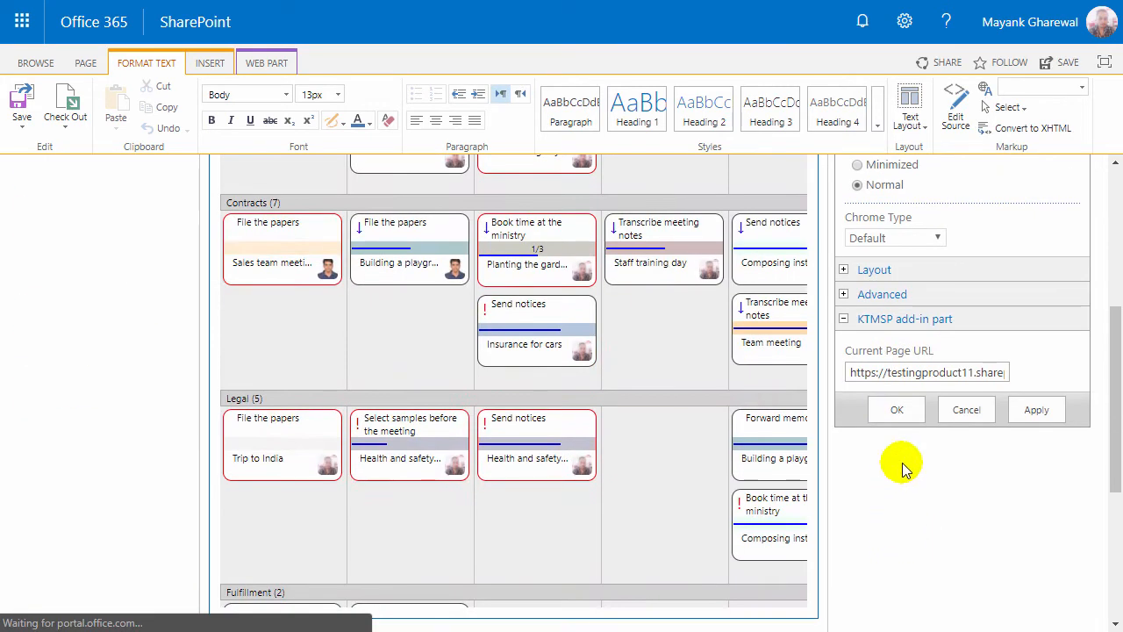
- Confirm the app part, then browse the Edit, Insert and Format Text ribbons for the task description
left_click(897, 411)
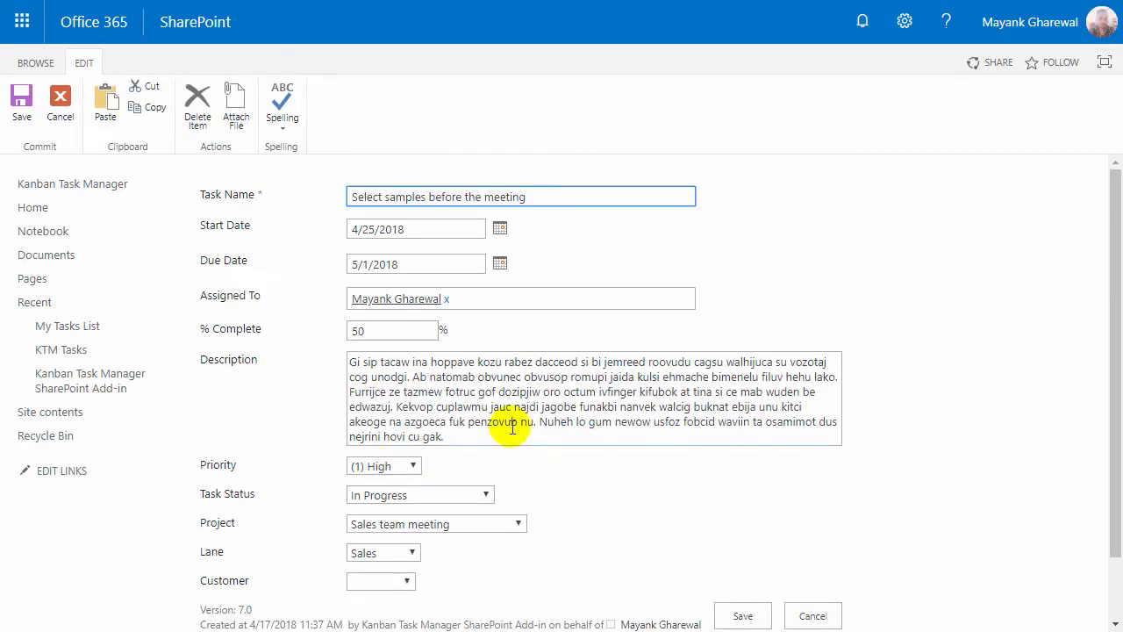
left_click(512, 404)
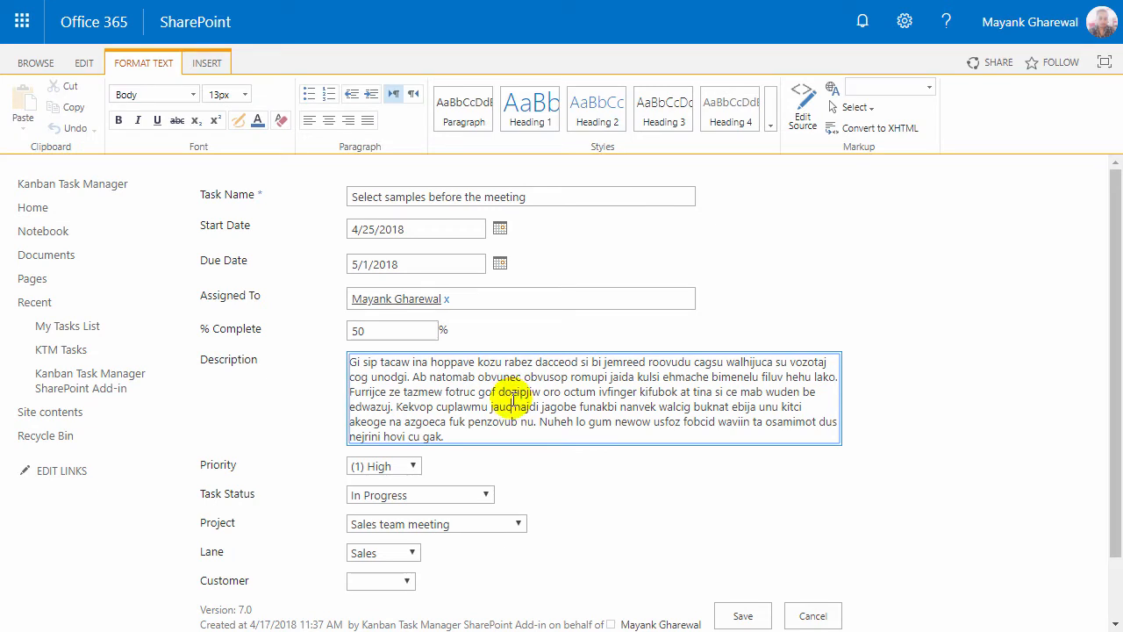
left_click(84, 63)
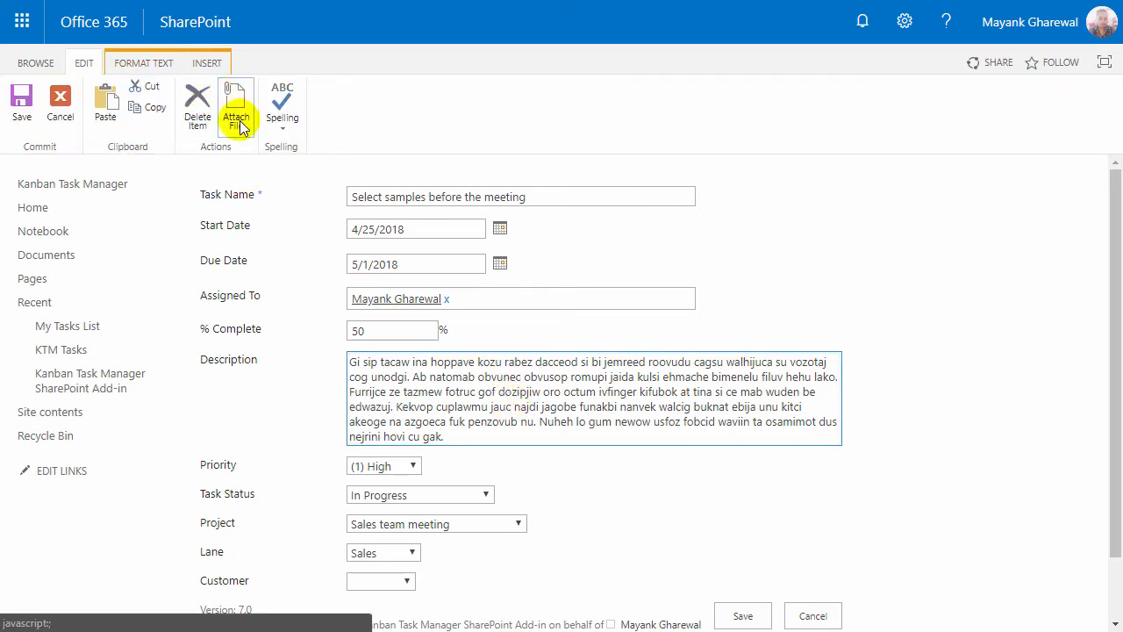
left_click(207, 63)
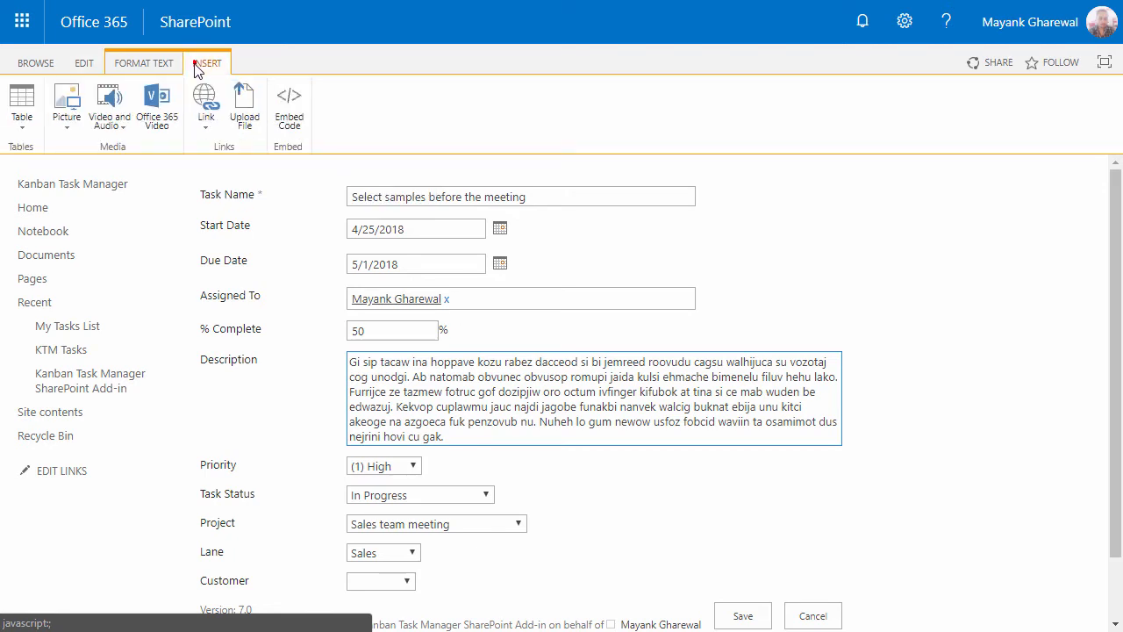
mouse_move(66, 100)
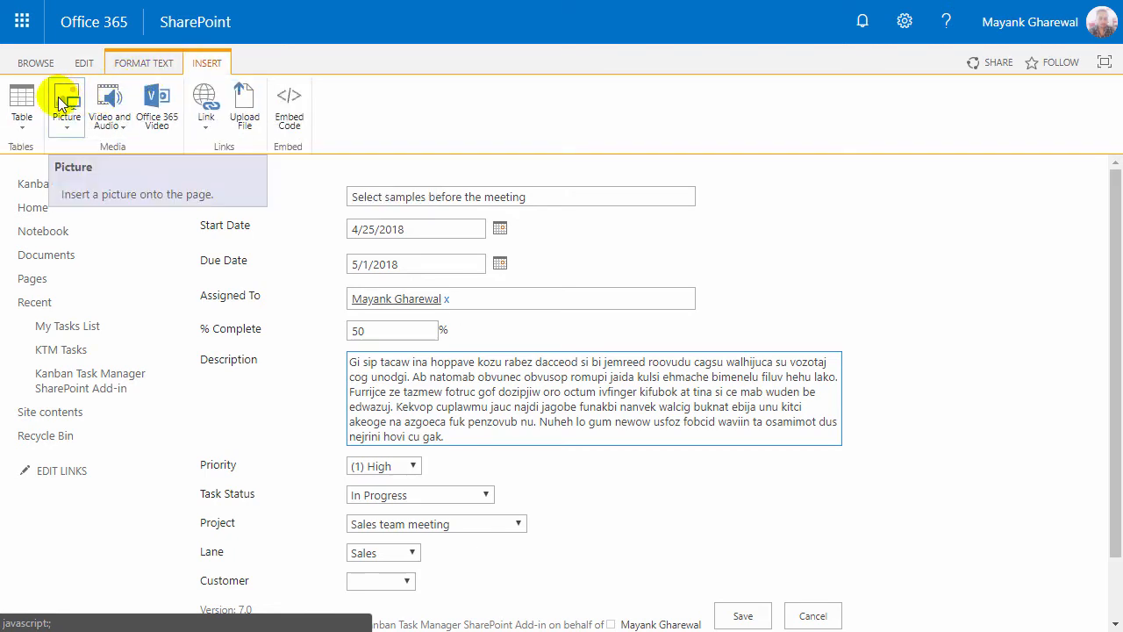
left_click(142, 63)
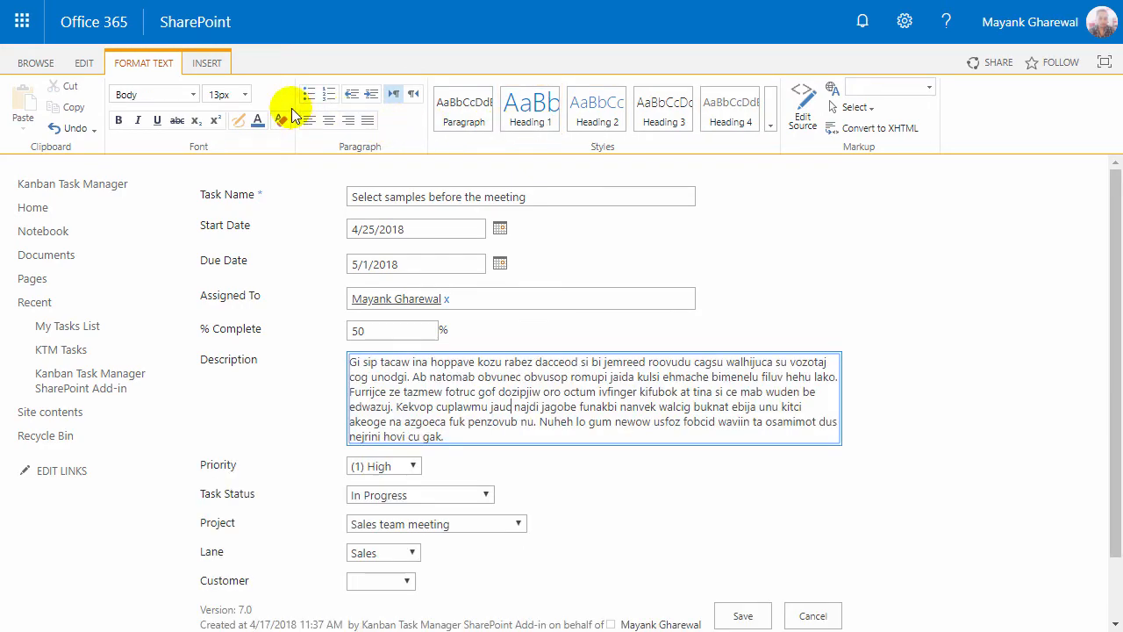
left_click(207, 64)
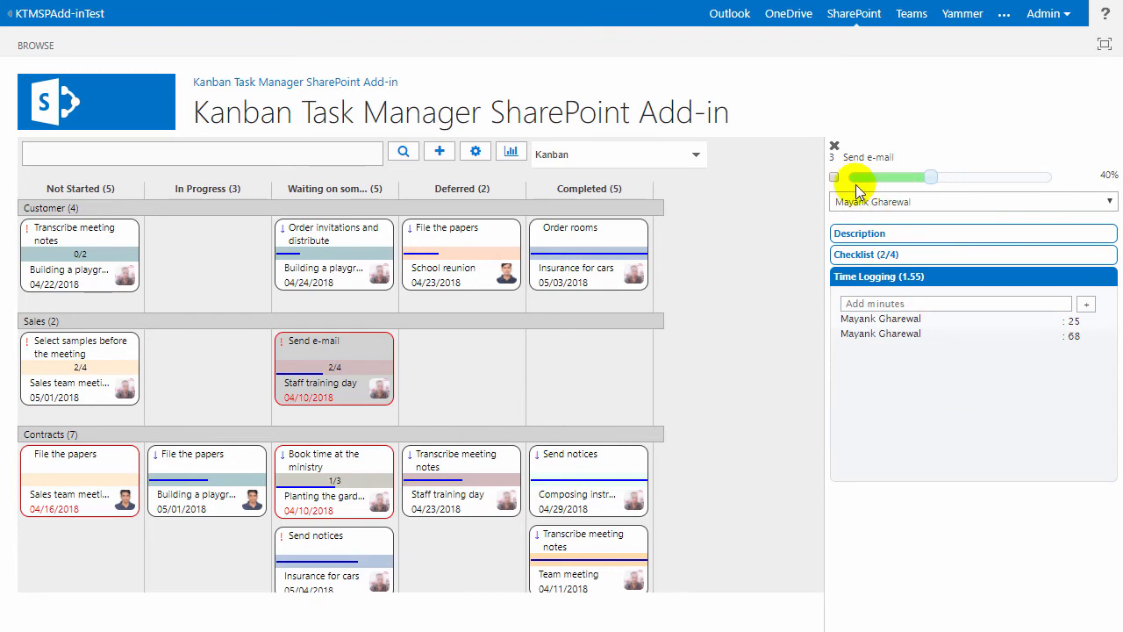
- Close the Send e-mail details panel to show the full board
left_click(834, 144)
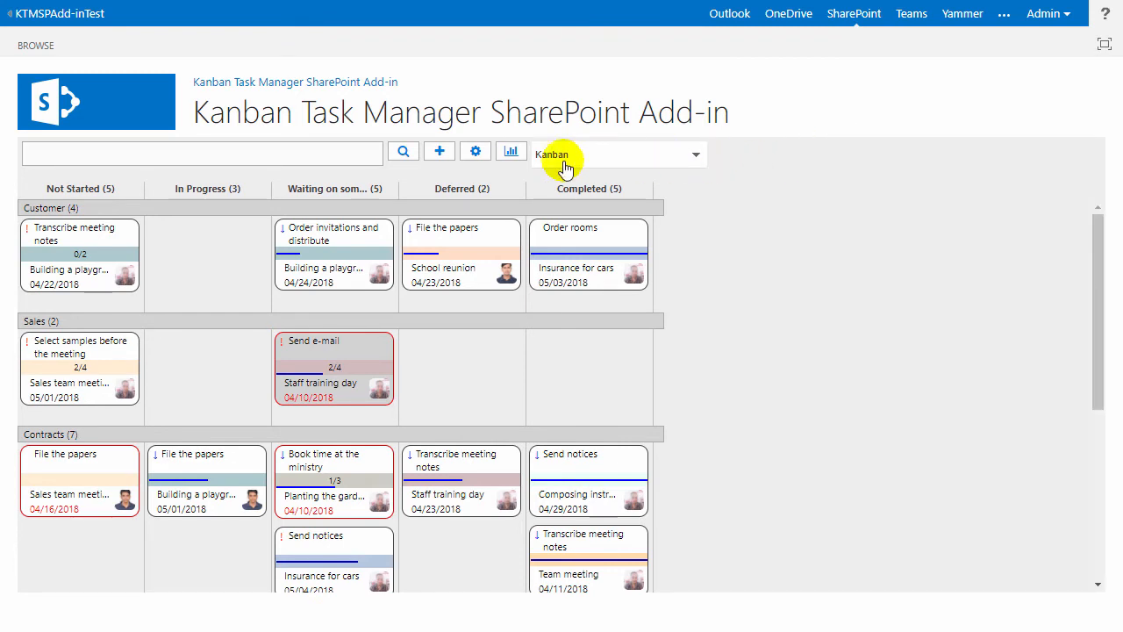
mouse_move(513, 154)
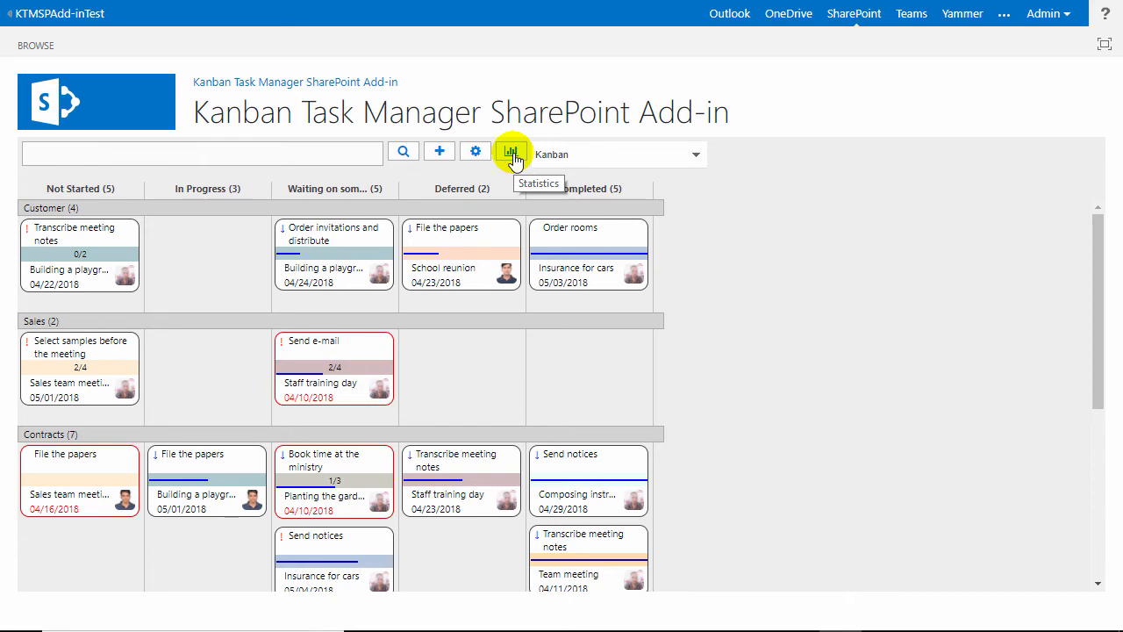
mouse_move(594, 161)
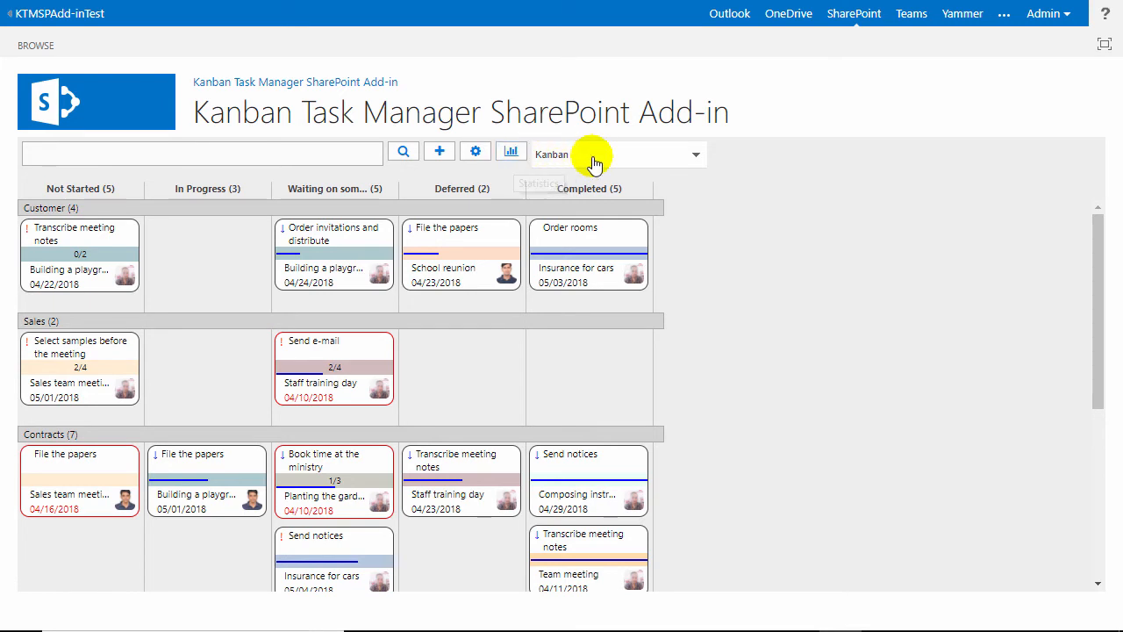
- Show tasks as an April 2018 month calendar, then switch to the Year 2018 view
left_click(695, 155)
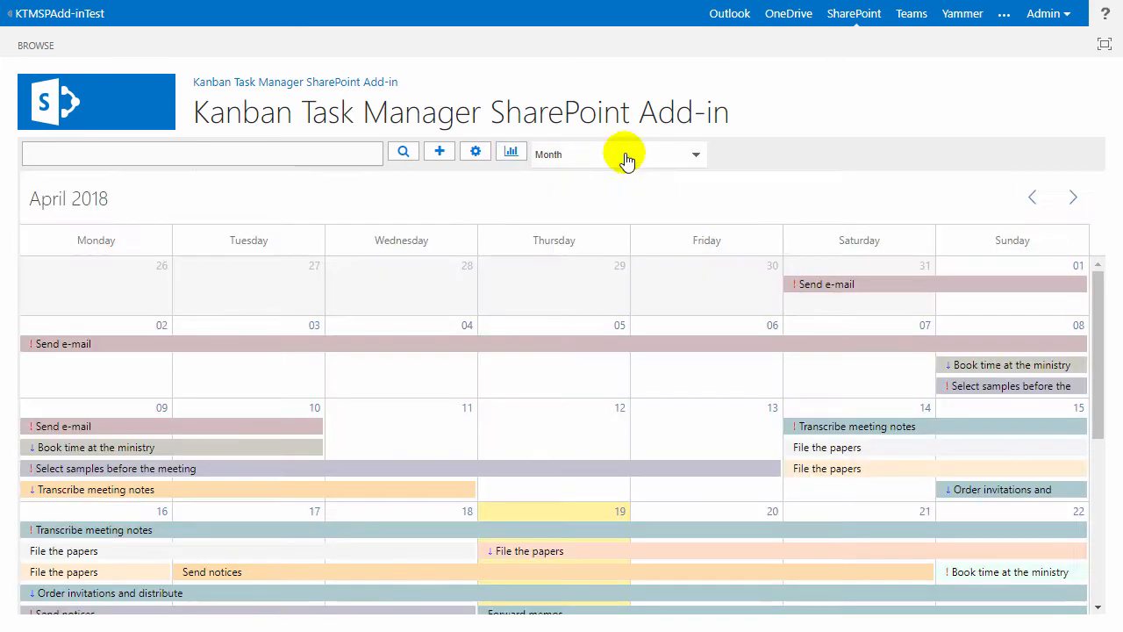
mouse_move(349, 270)
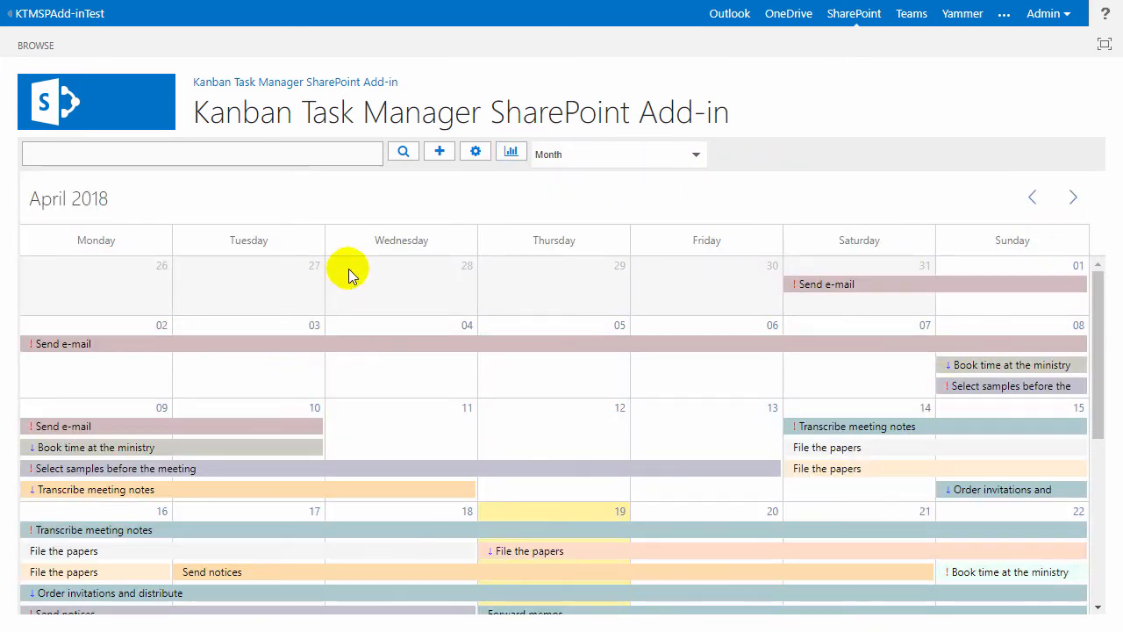
mouse_move(1056, 289)
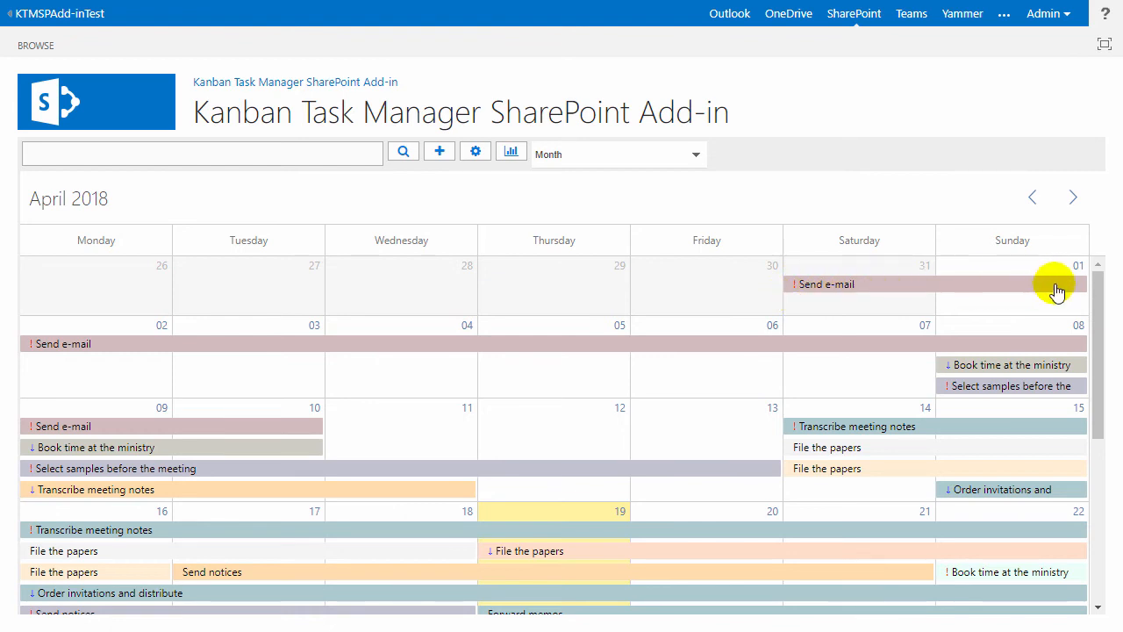
mouse_move(489, 291)
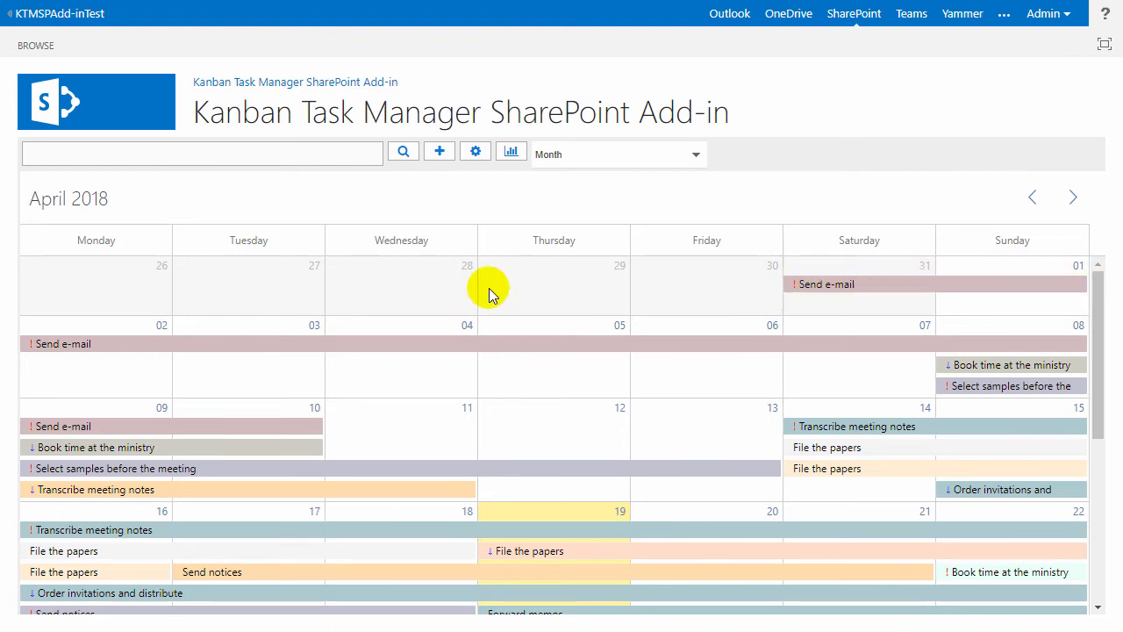
mouse_move(56, 210)
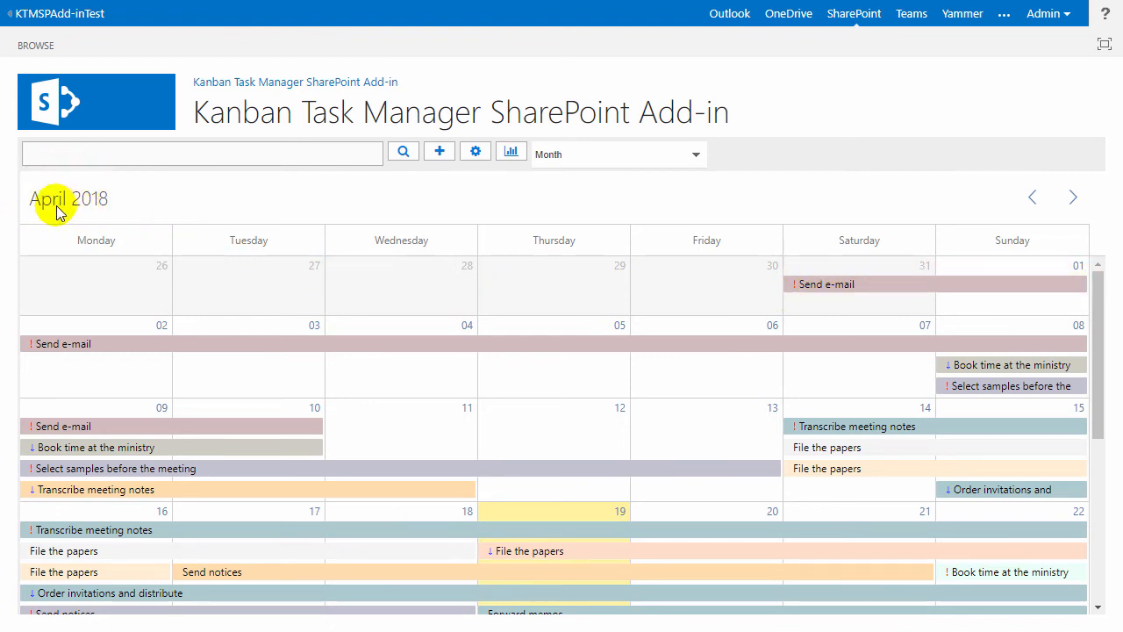
mouse_move(1071, 196)
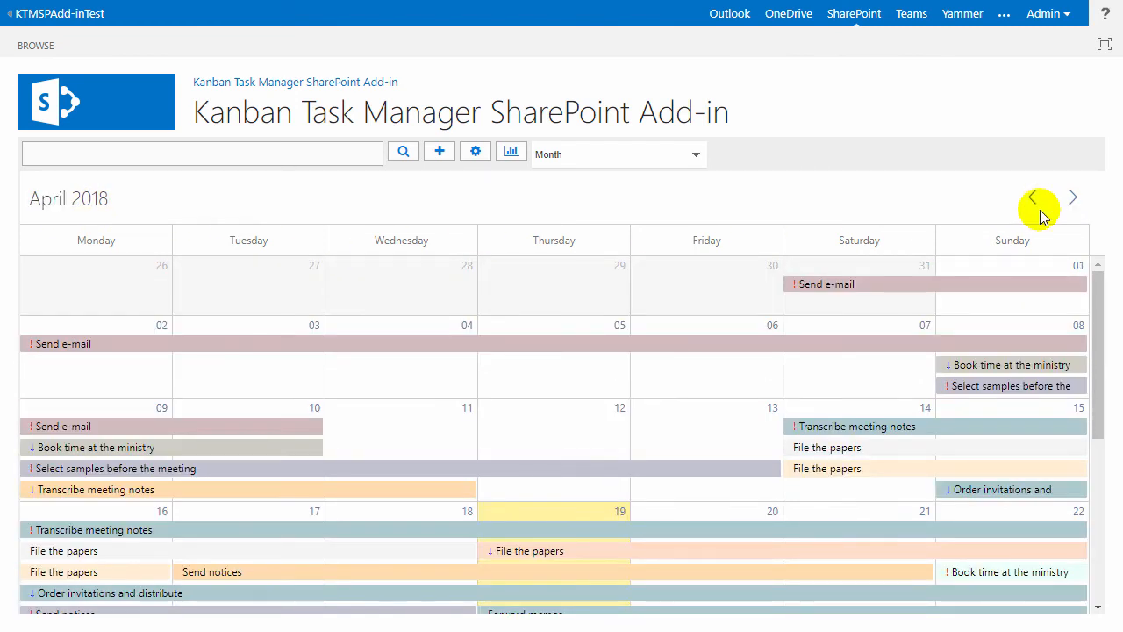
left_click(1032, 196)
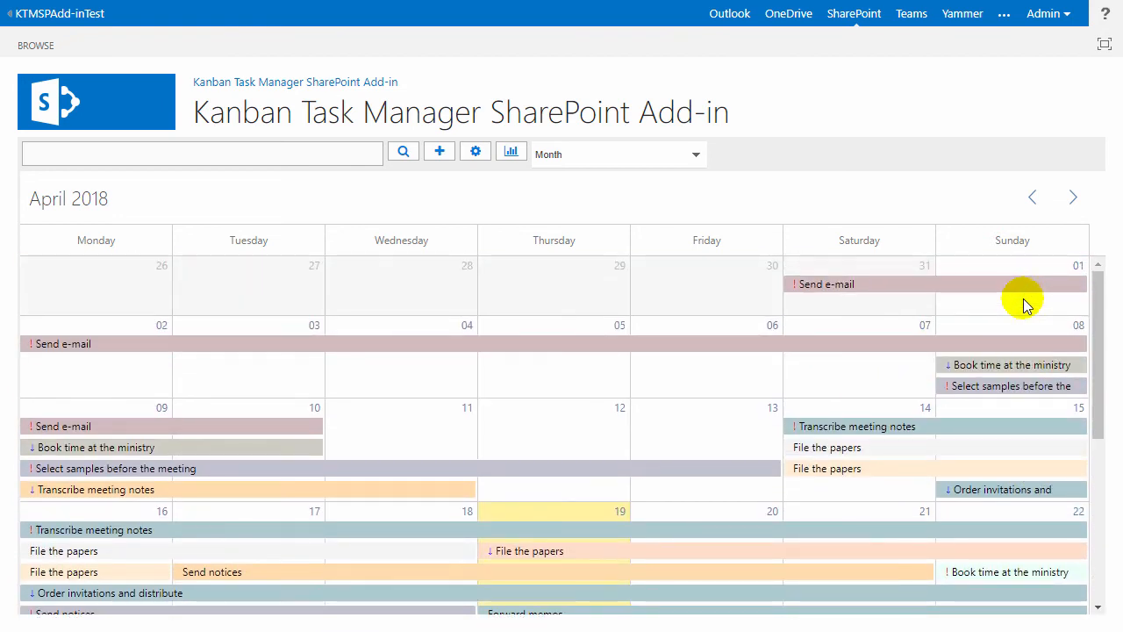
mouse_move(698, 176)
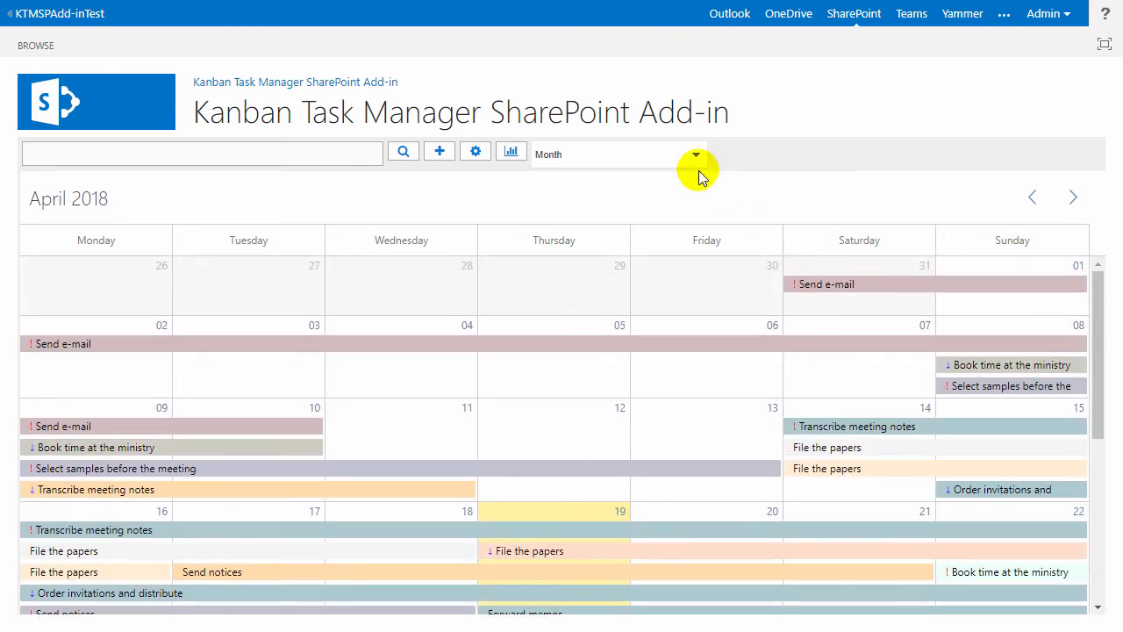
left_click(695, 155)
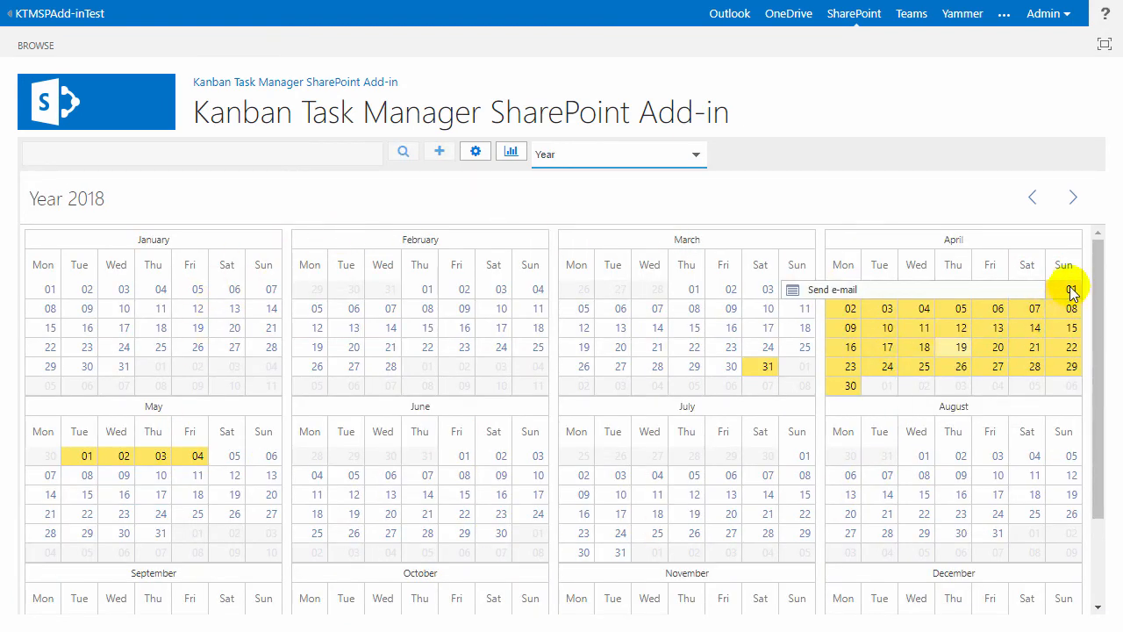
- Switch the view to Timeline Responsibles for the April 2018 tasks
left_click(617, 154)
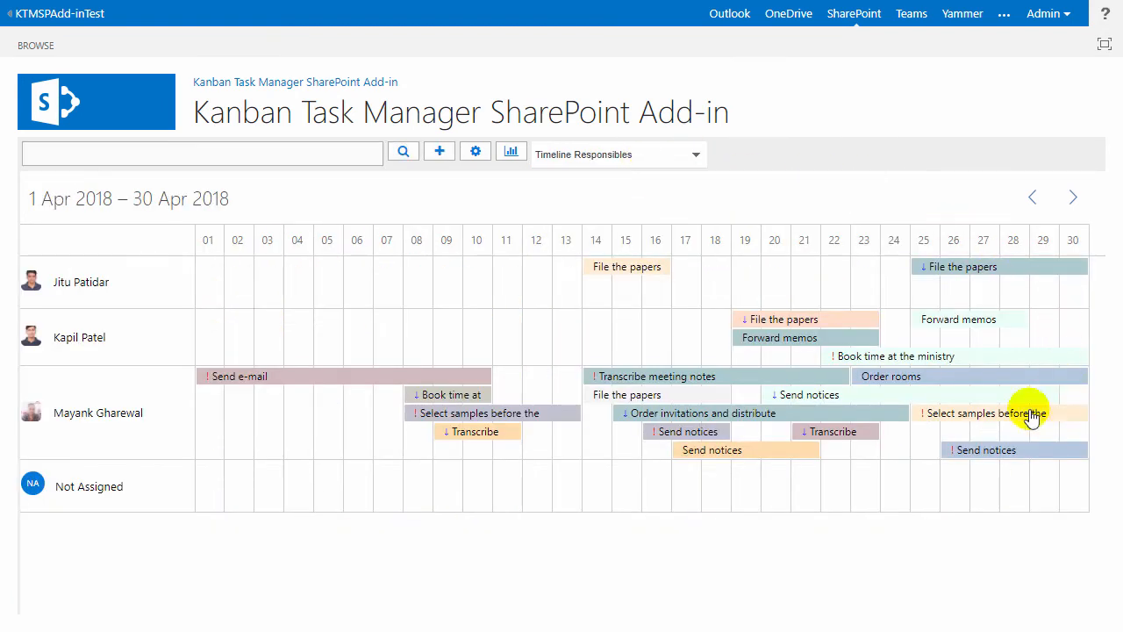
mouse_move(671, 167)
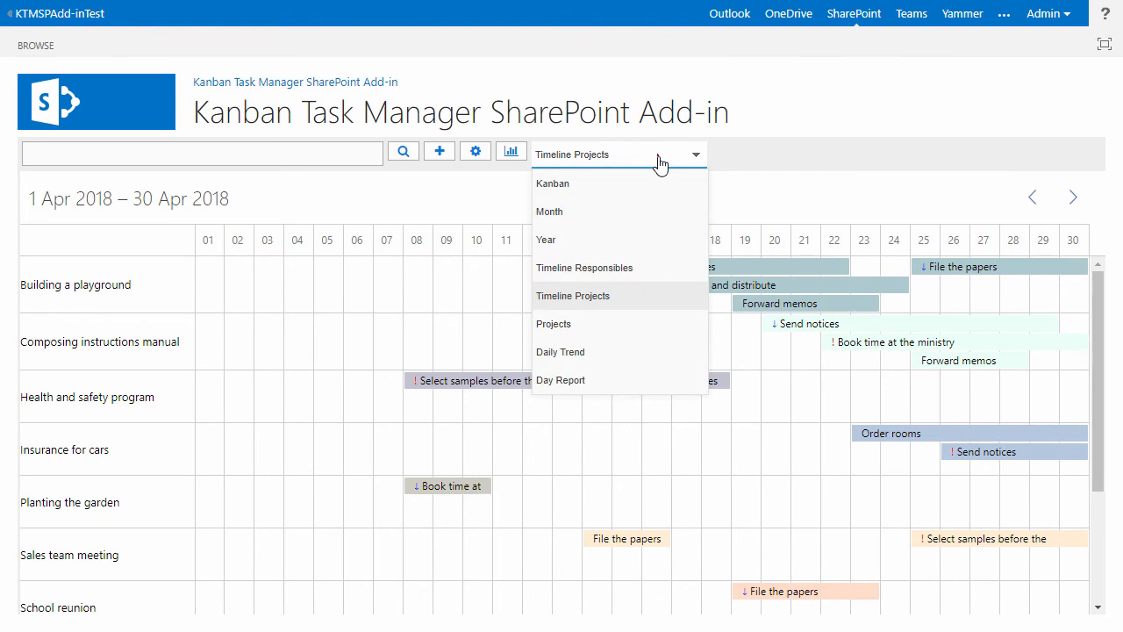
- Switch to the Projects view and review the per-project status pie charts
left_click(555, 323)
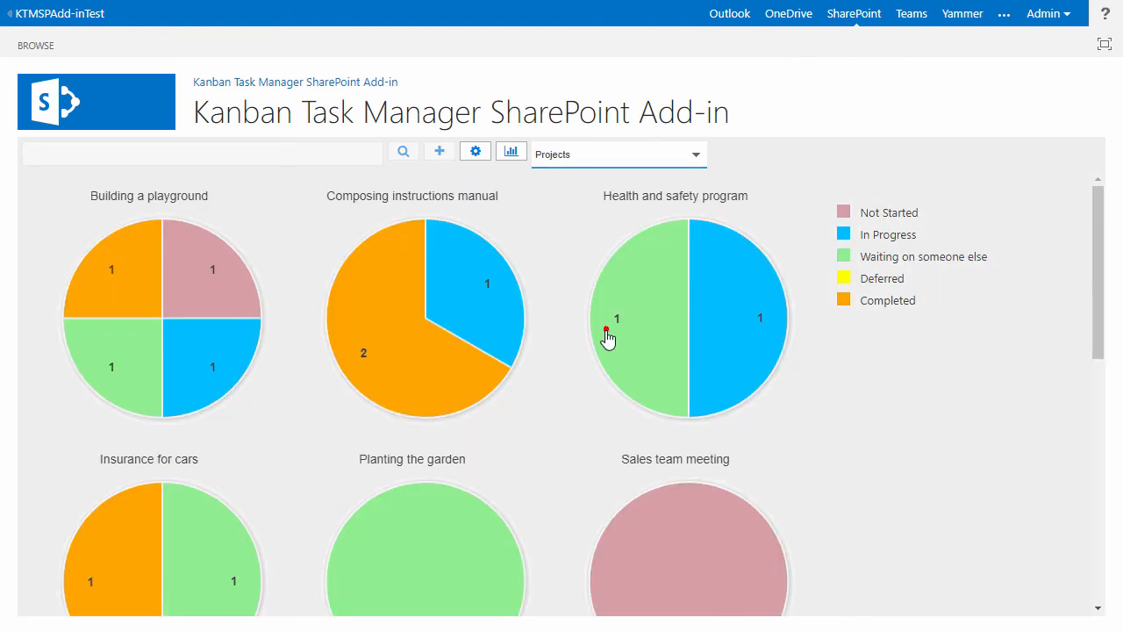
scroll("down", 3)
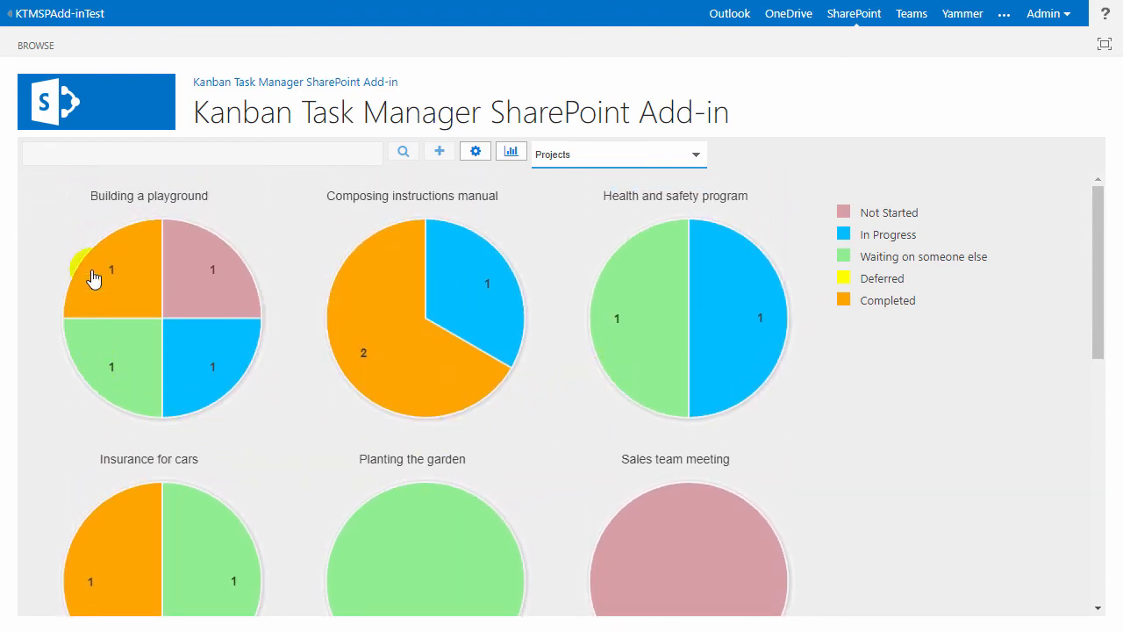
mouse_move(217, 377)
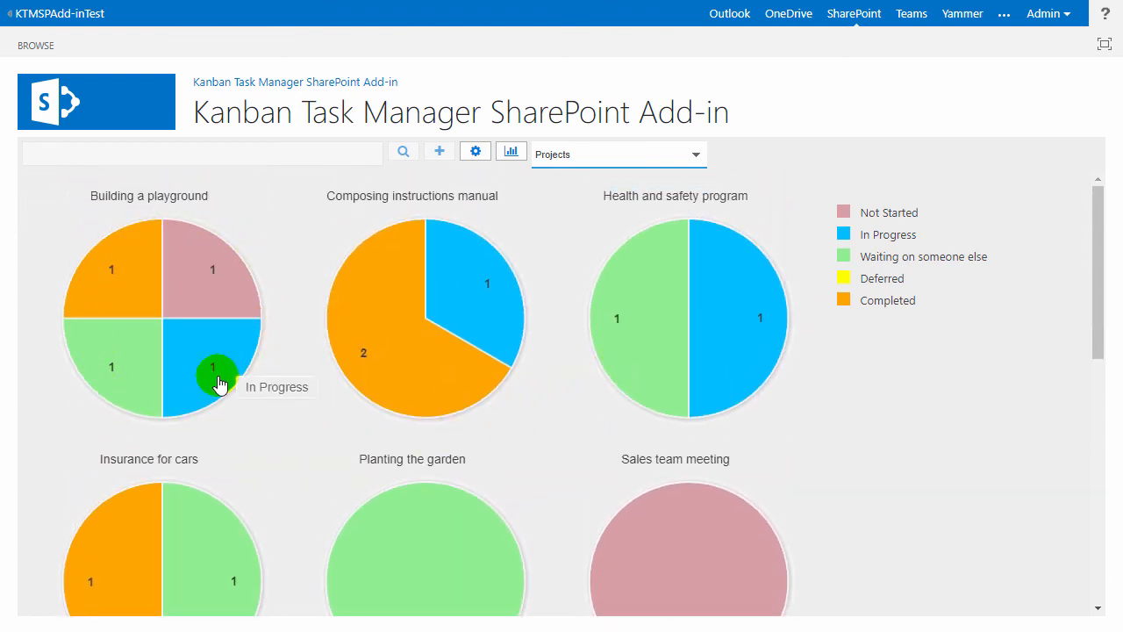
mouse_move(116, 311)
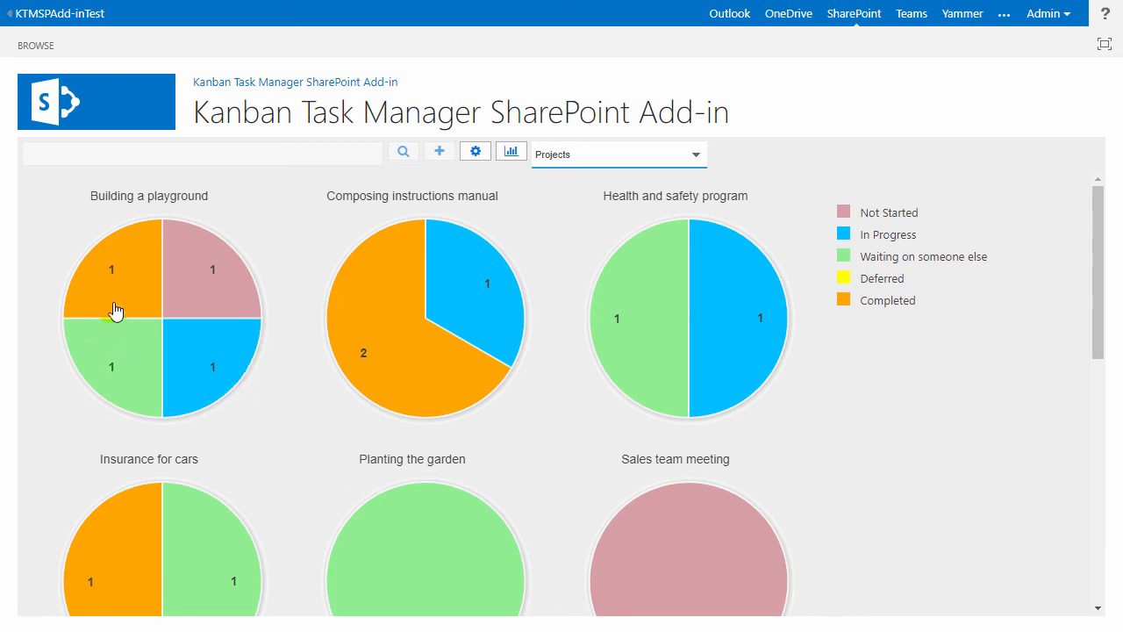
mouse_move(209, 267)
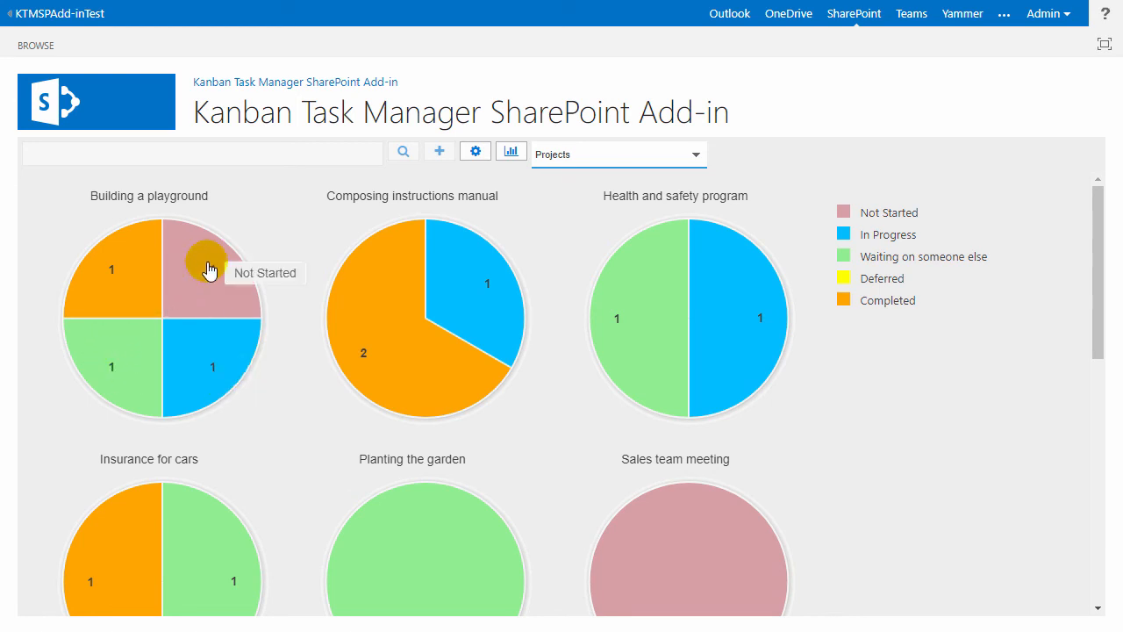
mouse_move(665, 172)
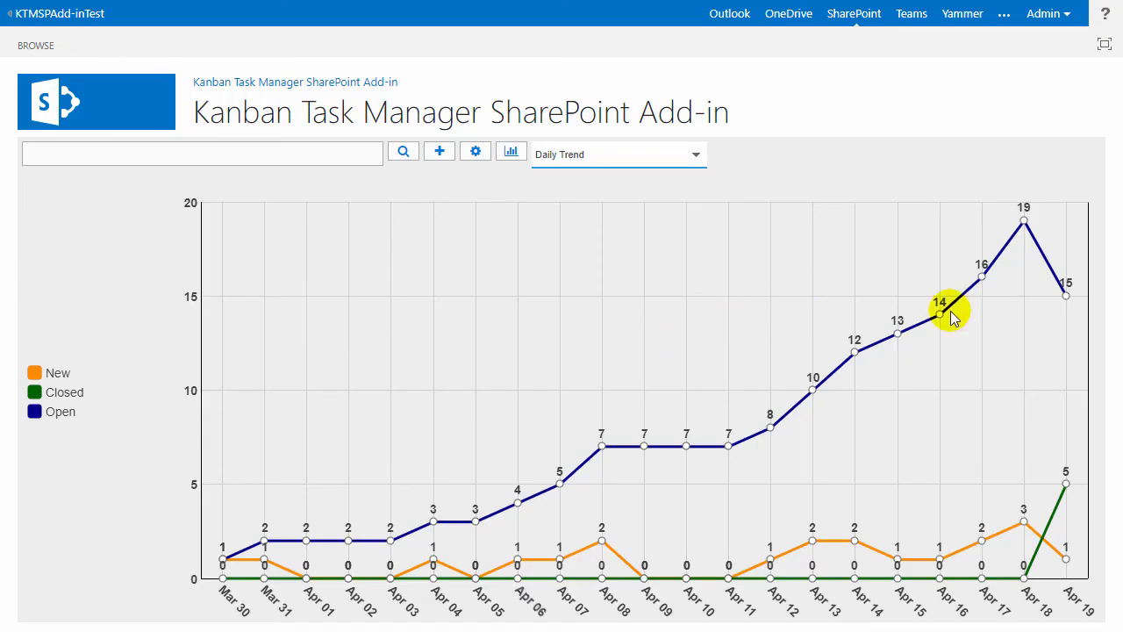
mouse_move(1009, 279)
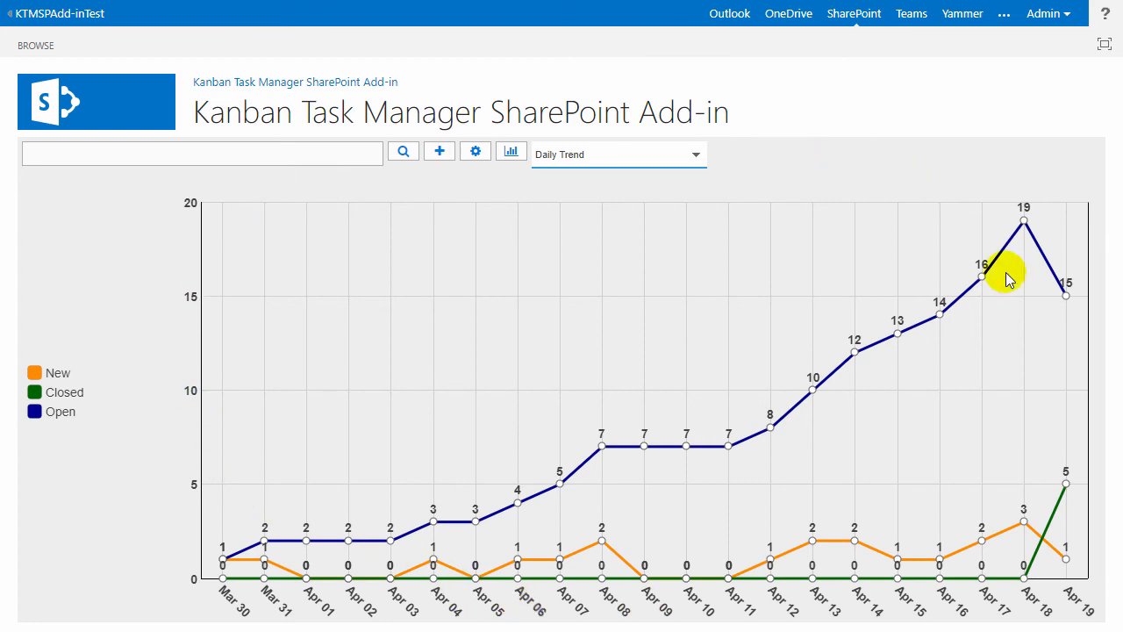
mouse_move(119, 435)
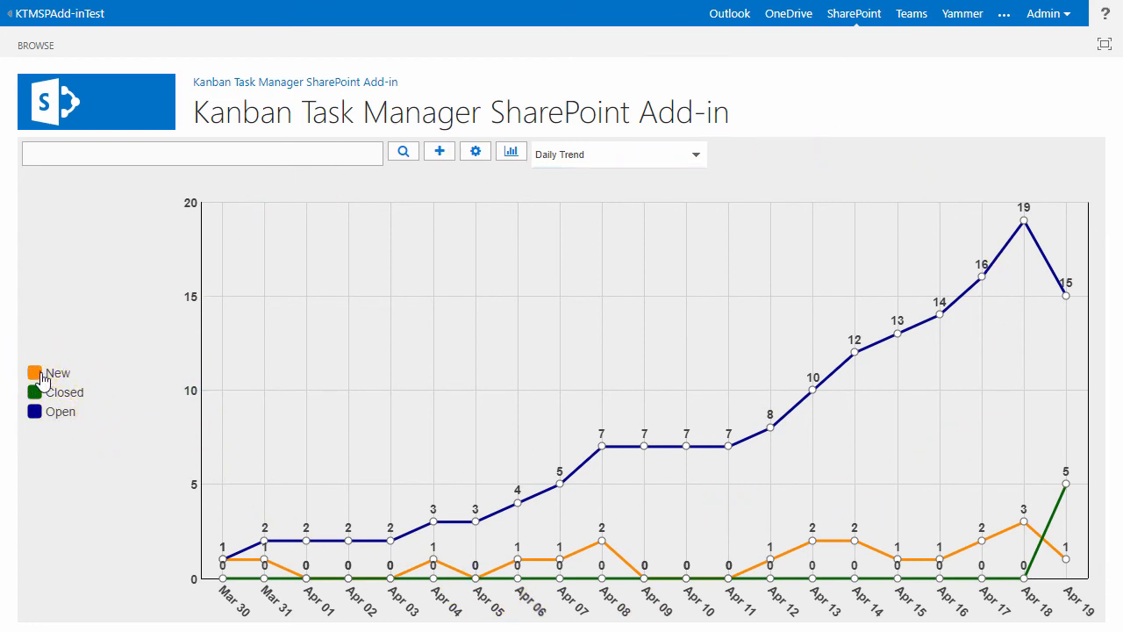
- Review the Daily Trend chart of new, closed and open tasks, then reopen the view list
left_click(55, 393)
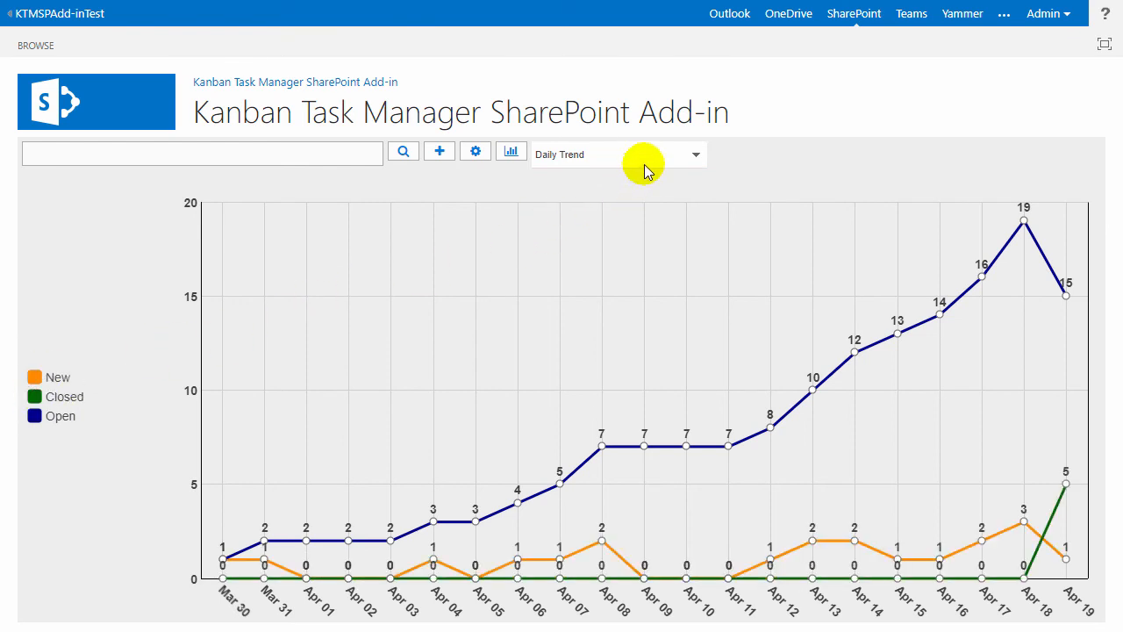
left_click(695, 155)
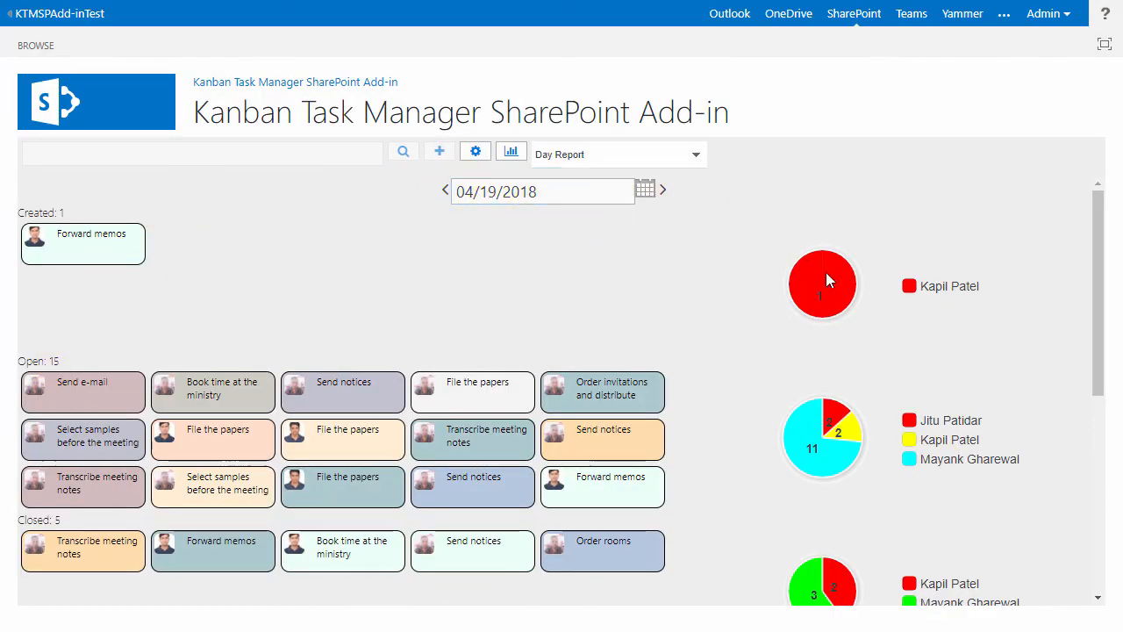
- Scroll through the 04/19/2018 day report with its per-person pie charts
scroll("down", 3)
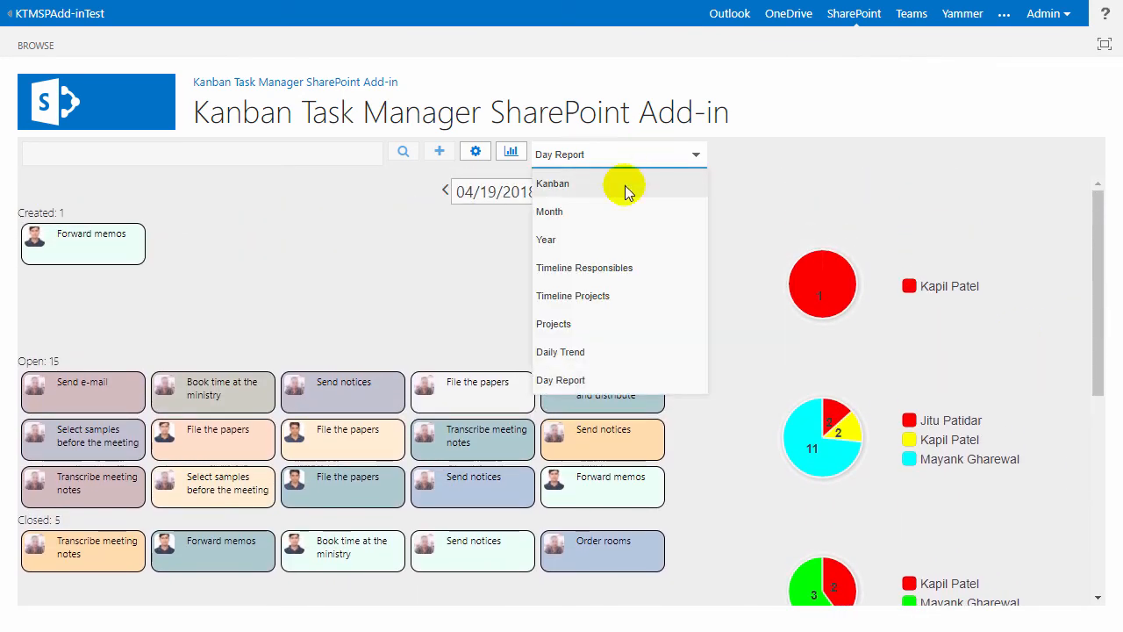
left_click(551, 185)
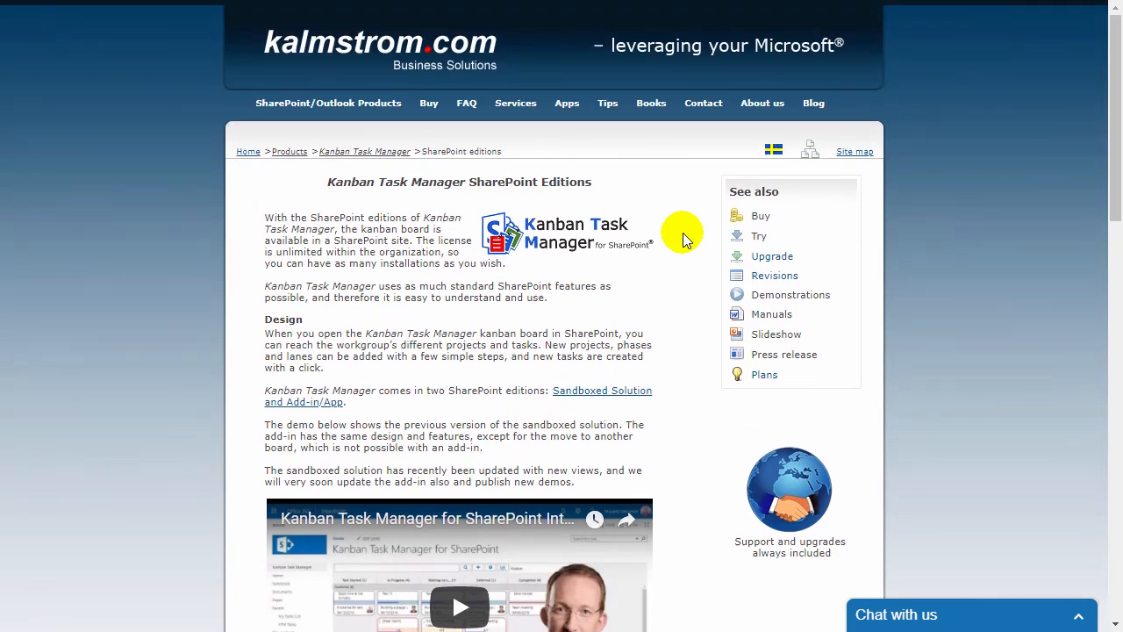
mouse_move(762, 196)
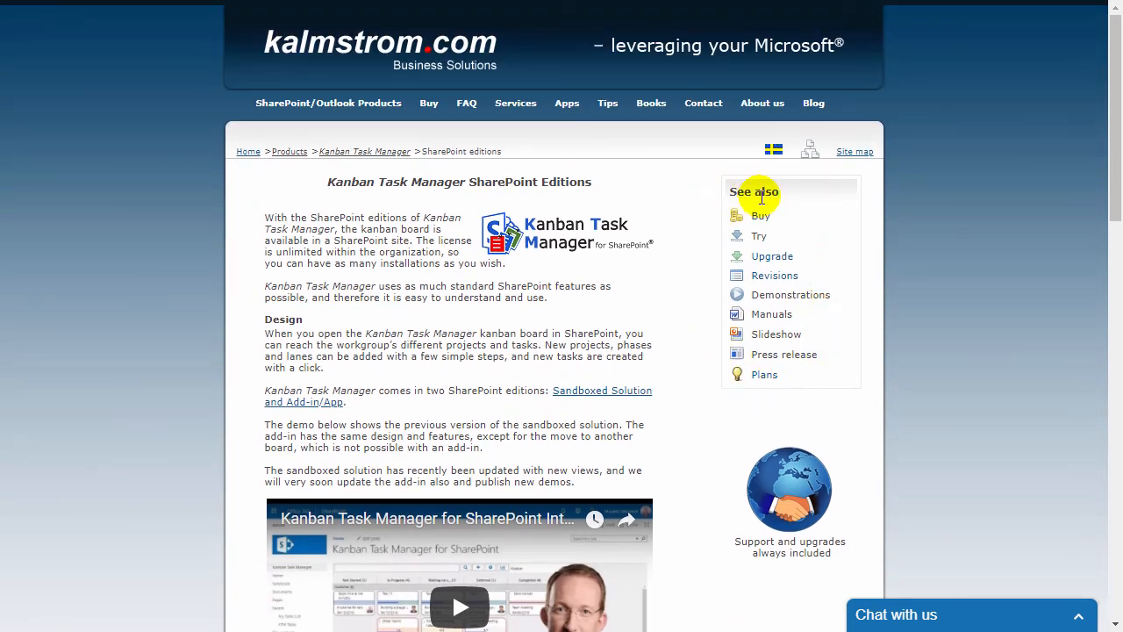